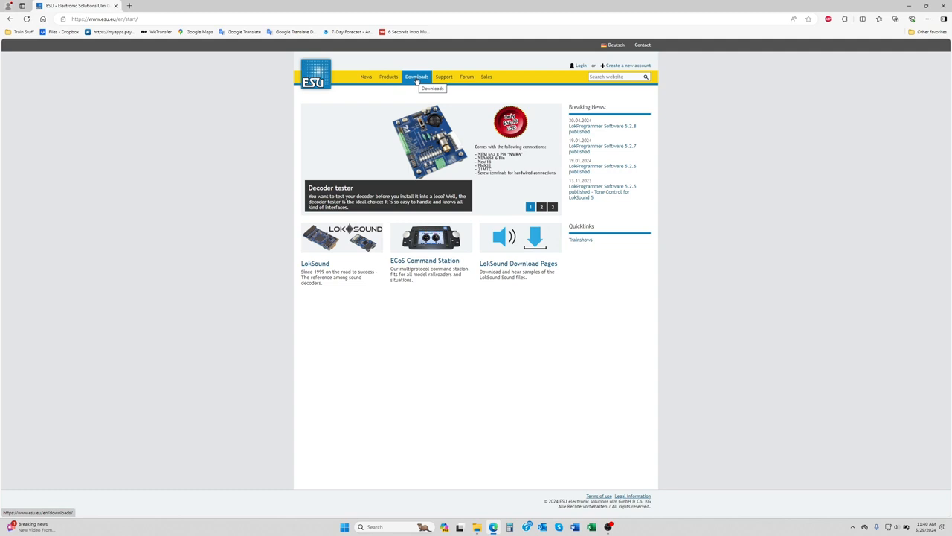
# Step: Go to the ESU site's Downloads section and open the Mobile Control II Firmware page
pyautogui.click(416, 77)
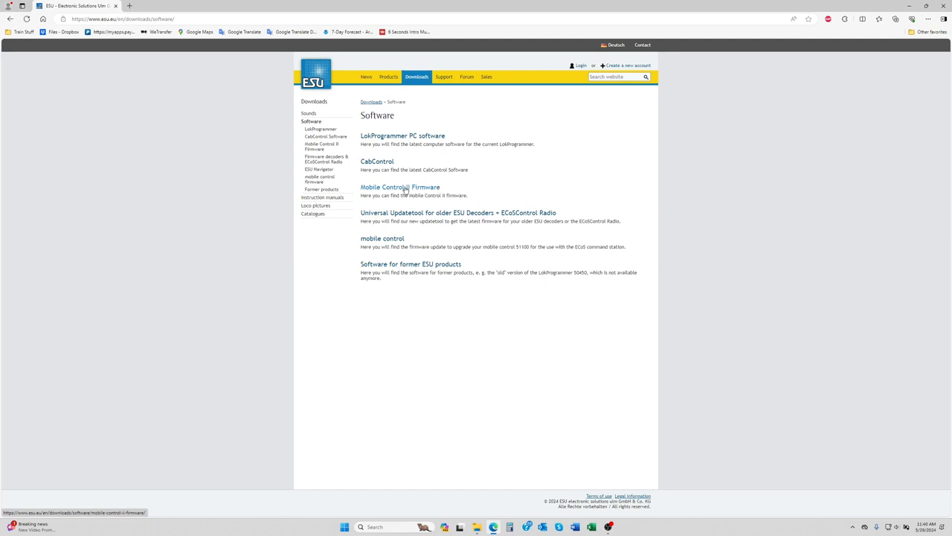
pyautogui.click(400, 187)
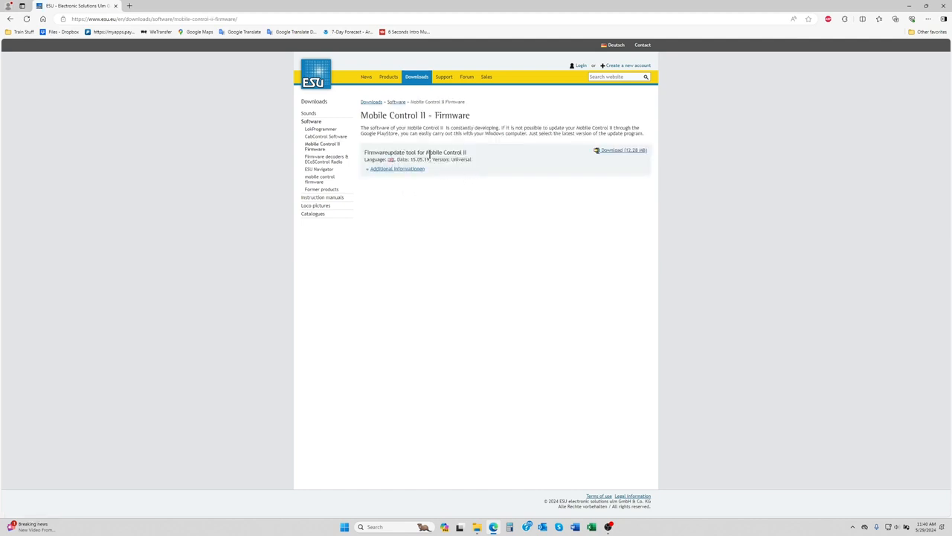
pyautogui.moveTo(471, 157)
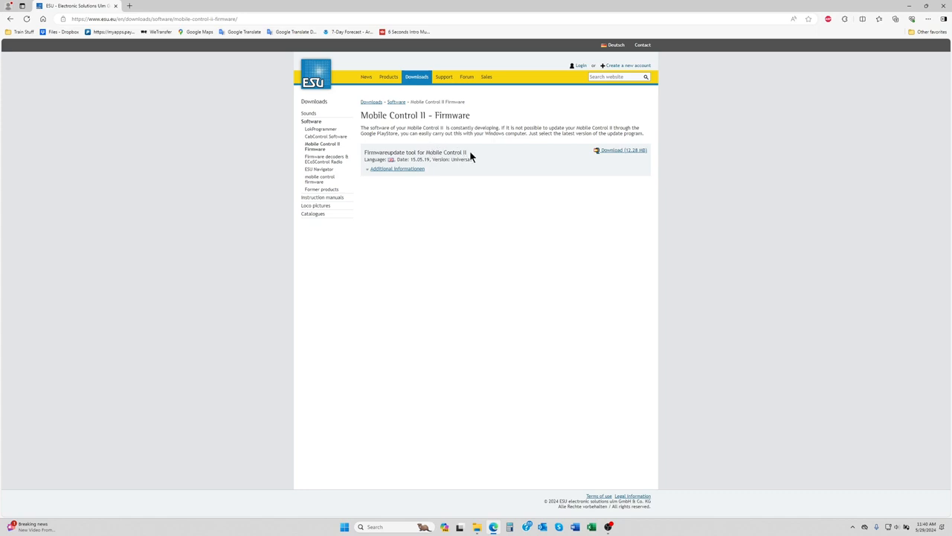
pyautogui.moveTo(476, 174)
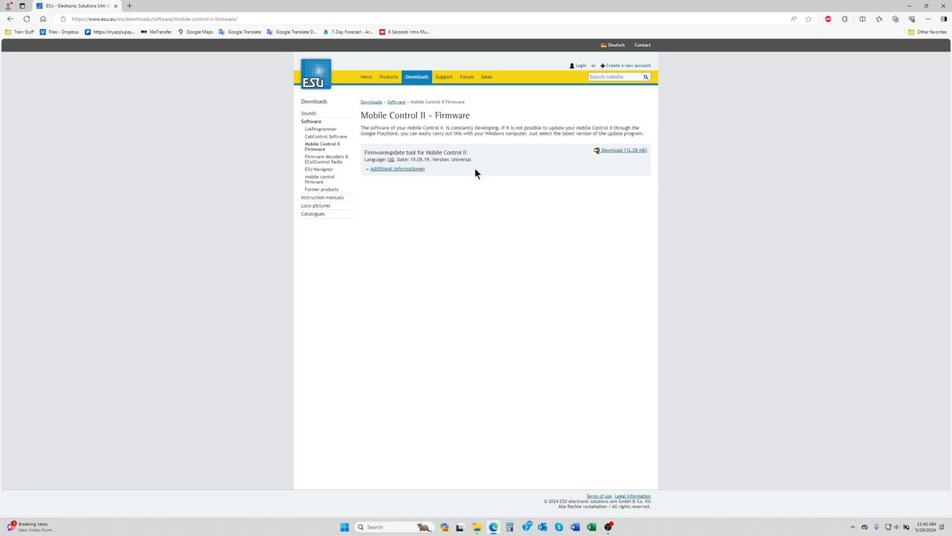
pyautogui.moveTo(499, 167)
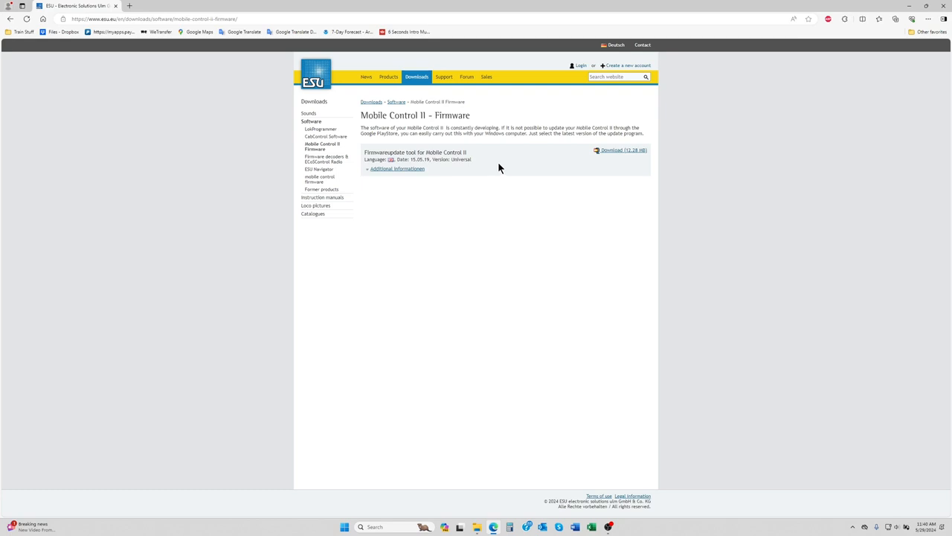
pyautogui.moveTo(504, 184)
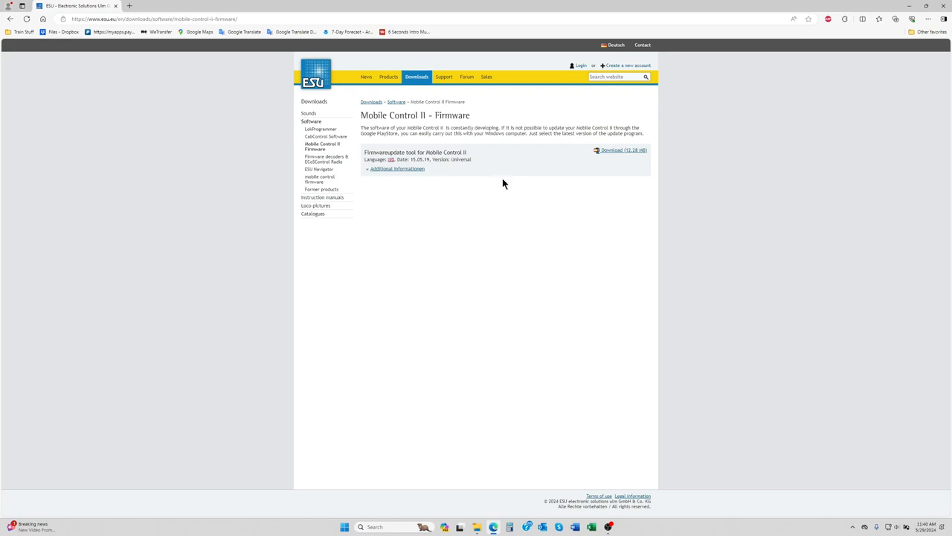
pyautogui.moveTo(521, 188)
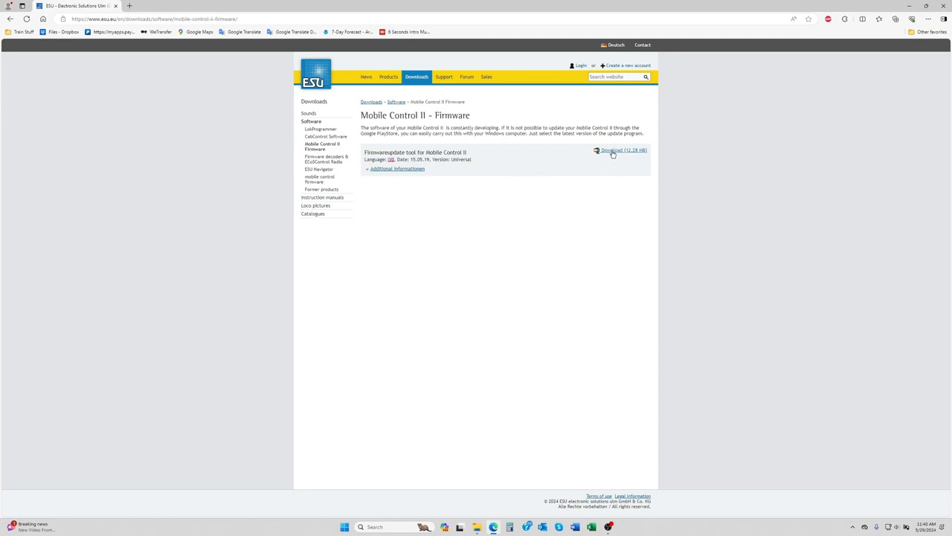
# Step: Download MC2UpdateSetup_01.zip after accepting the licence, and show it in its folder
pyautogui.click(612, 150)
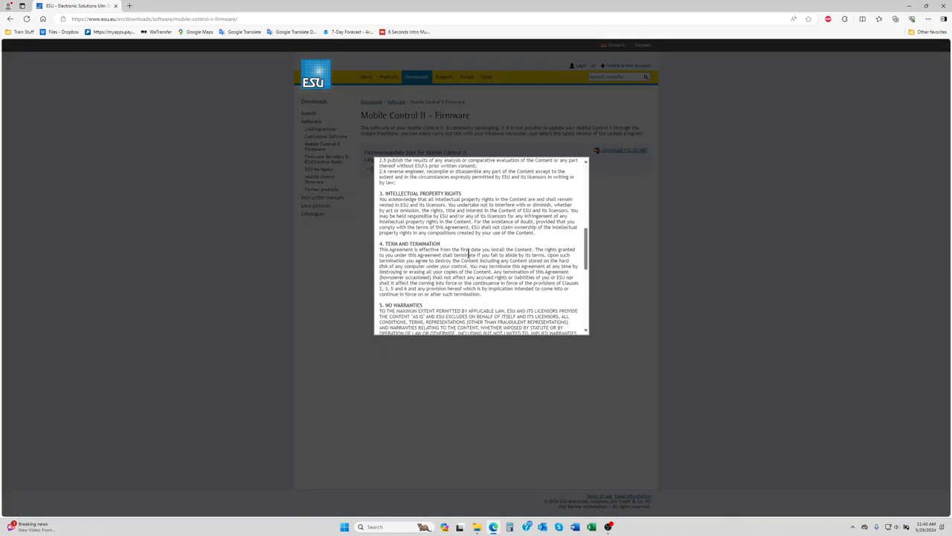
pyautogui.click(624, 150)
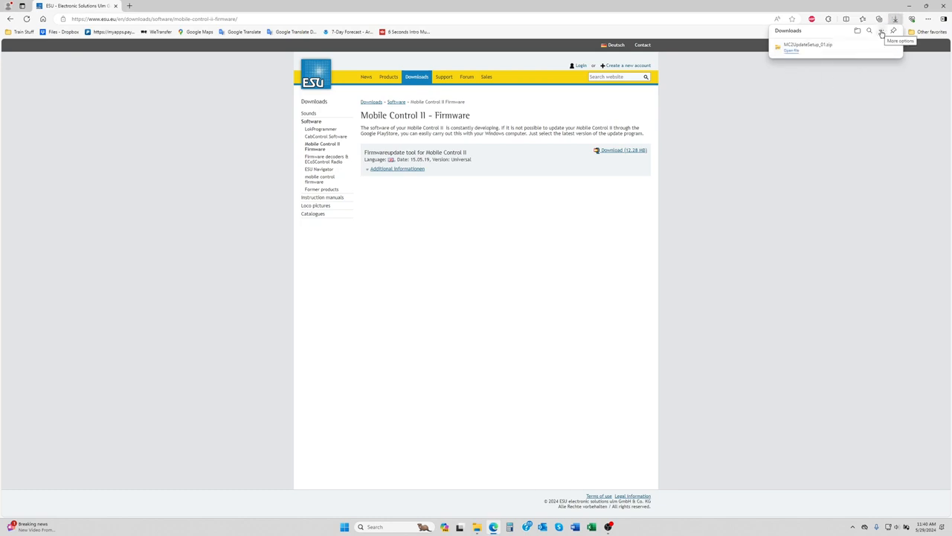
pyautogui.click(803, 102)
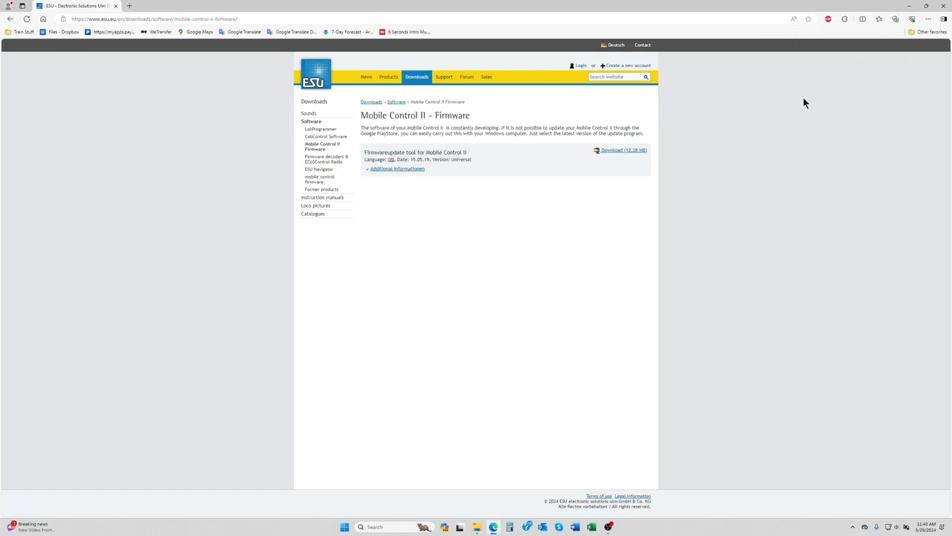
# Step: Extract MC2UpdateSetup_01.zip and open the resulting MC2UpdateSetup_01 folder
pyautogui.click(480, 526)
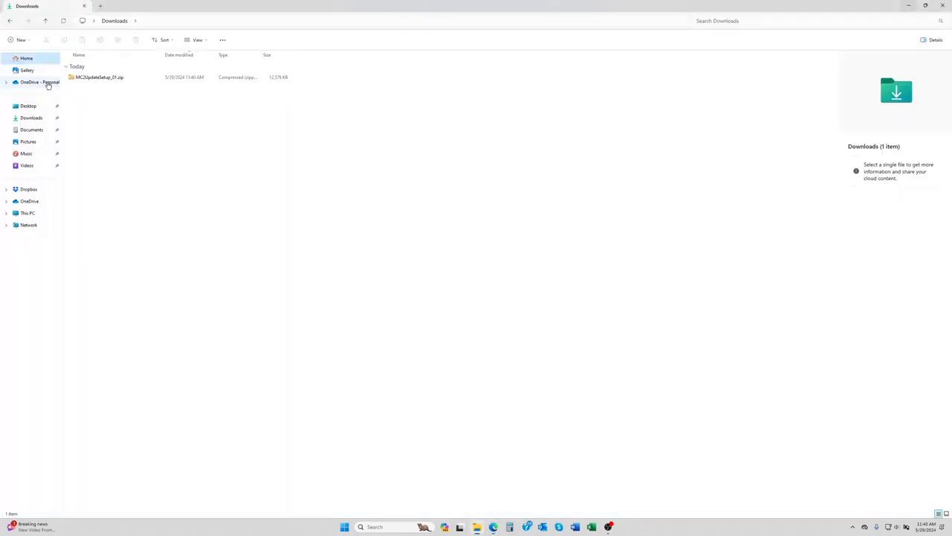
pyautogui.moveTo(99, 76)
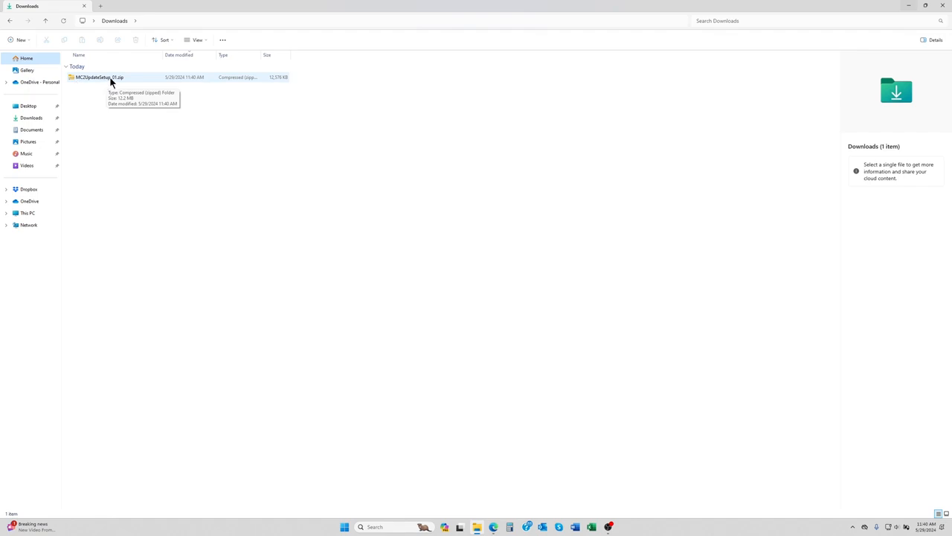
pyautogui.click(99, 78)
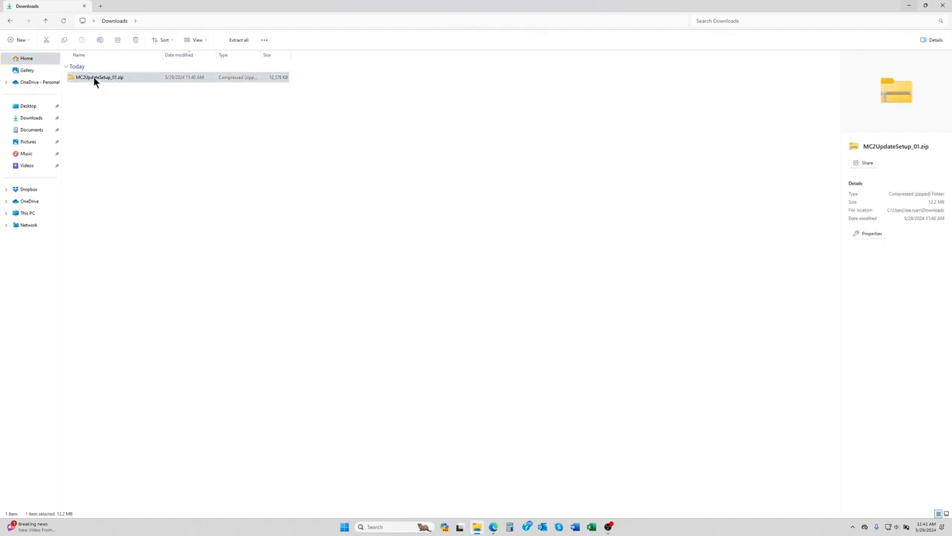
pyautogui.rightClick(99, 76)
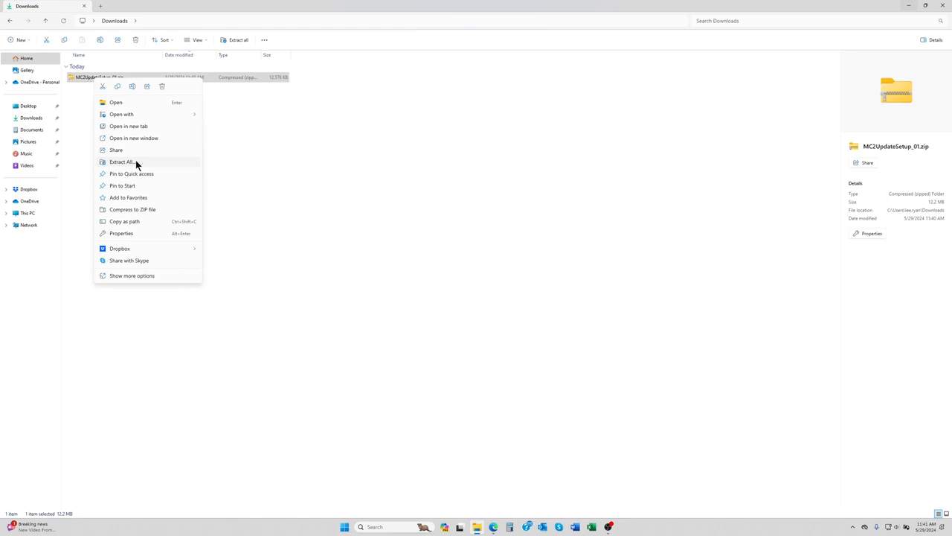
pyautogui.moveTo(123, 162)
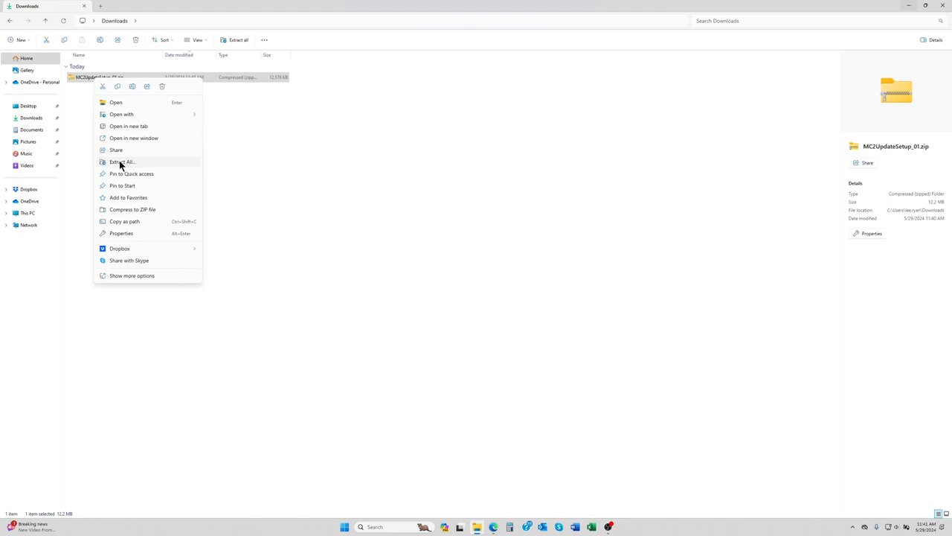
pyautogui.click(122, 161)
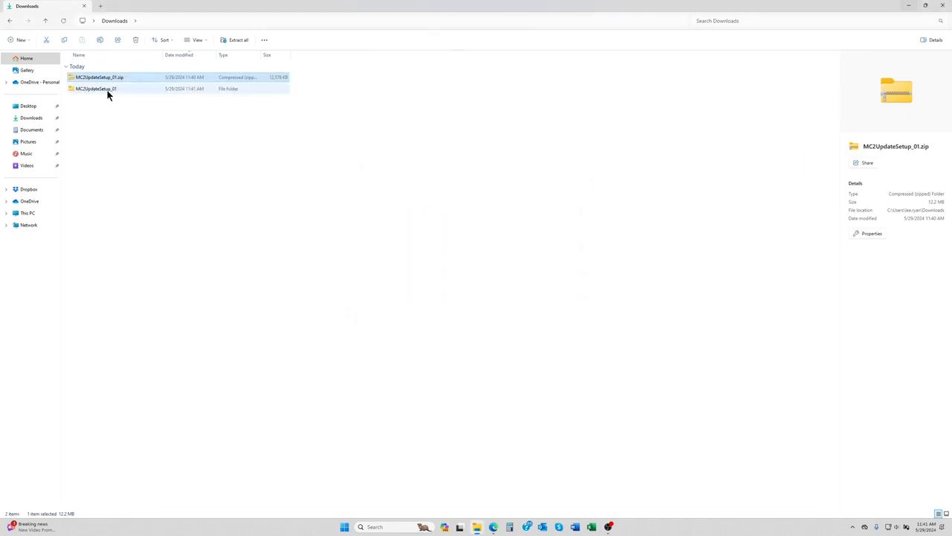
pyautogui.moveTo(96, 89)
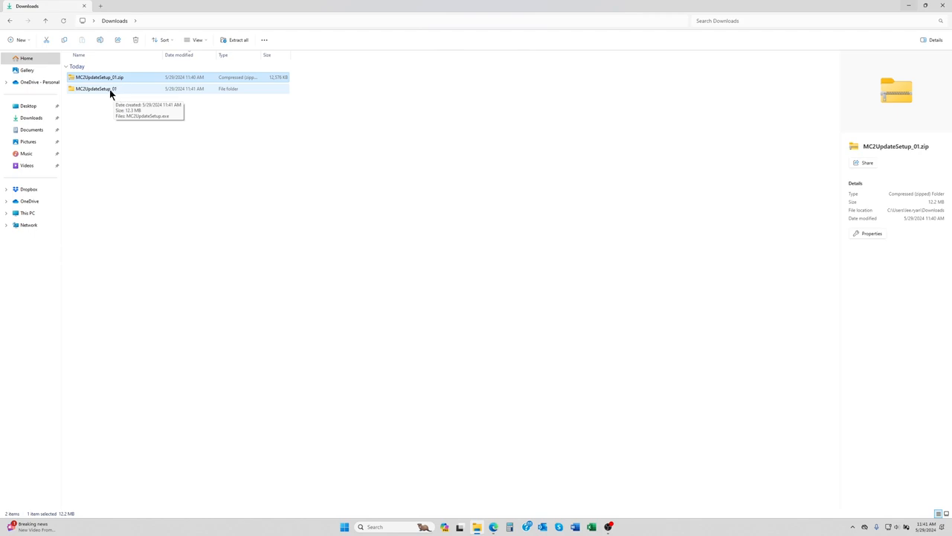
pyautogui.doubleClick(94, 89)
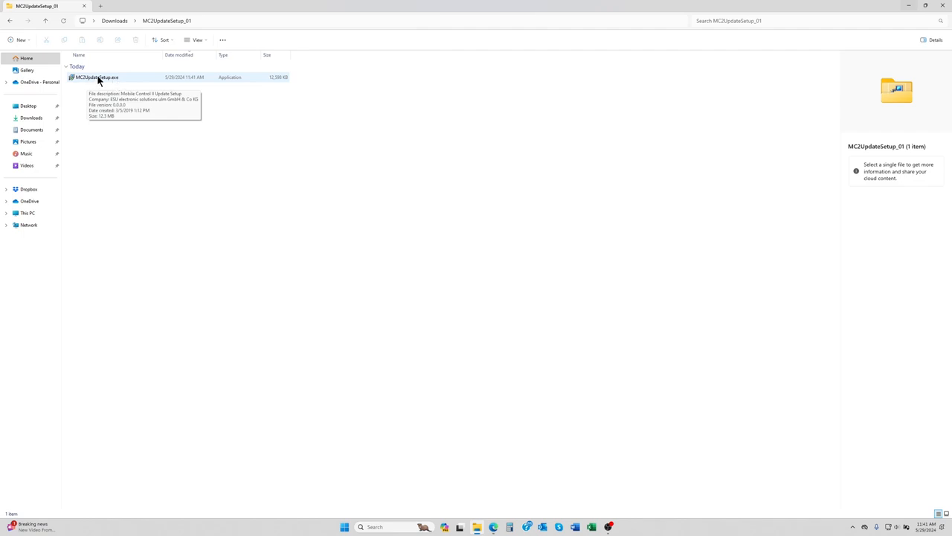
# Step: Launch MC2UpdateSetup.exe and bypass the SmartScreen warning with Run anyway
pyautogui.doubleClick(97, 77)
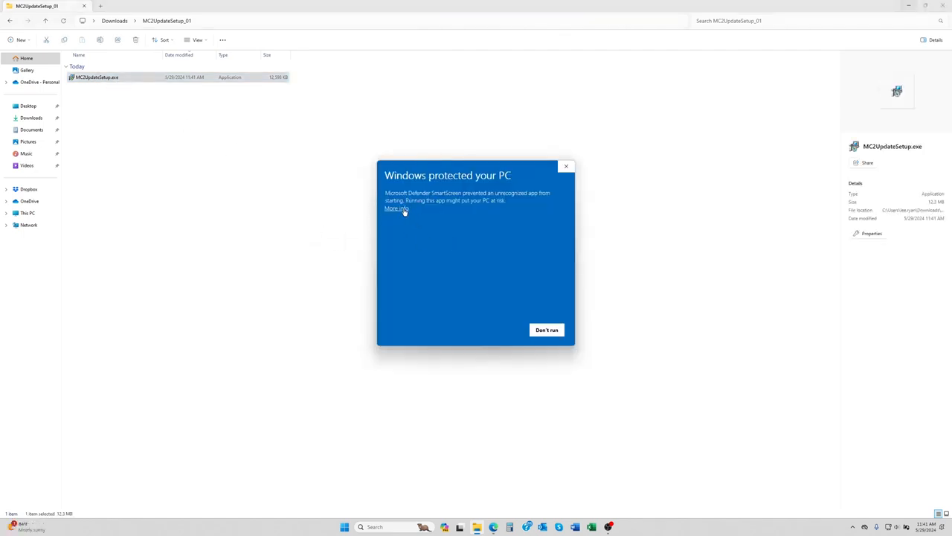
pyautogui.click(396, 208)
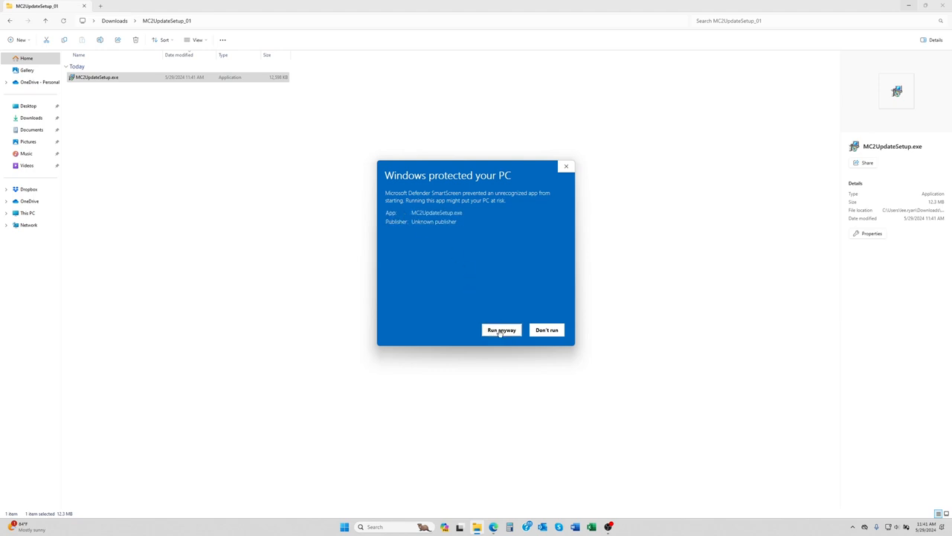
pyautogui.click(500, 330)
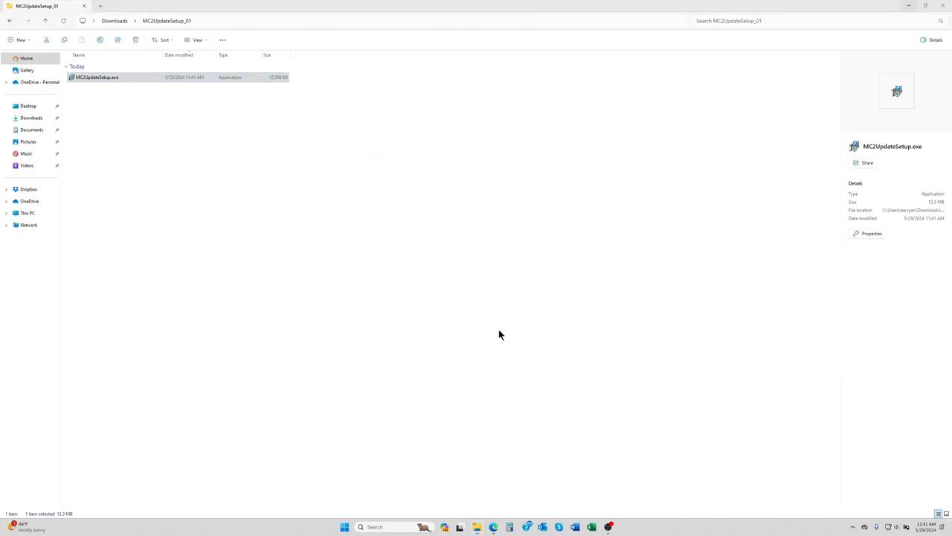
pyautogui.moveTo(445, 333)
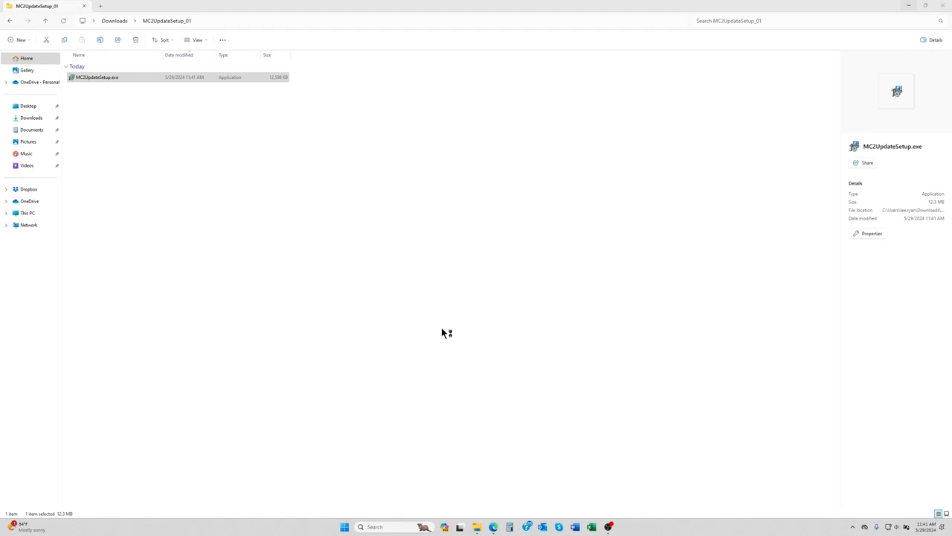
# Step: Install Mobile Control II Update 2.0 in English, finishing with launch enabled
pyautogui.doubleClick(96, 77)
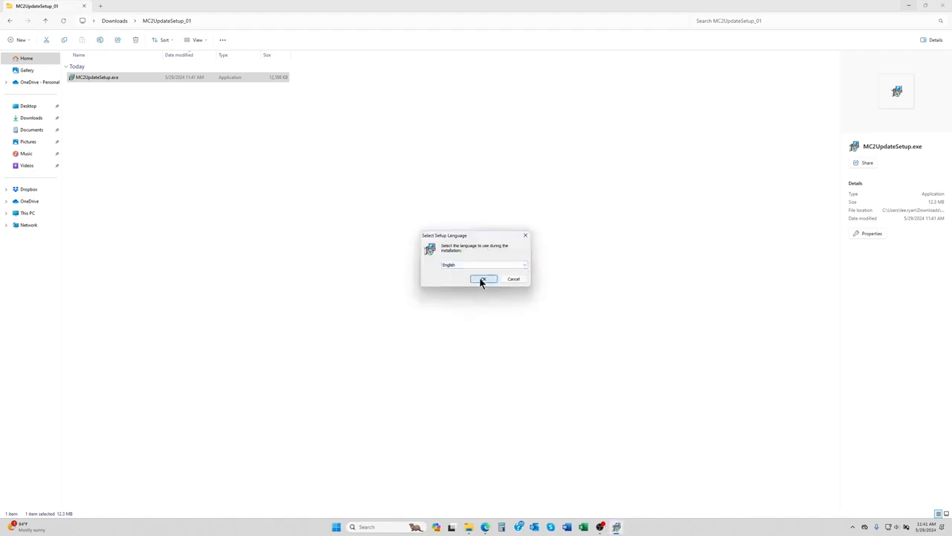
pyautogui.click(482, 278)
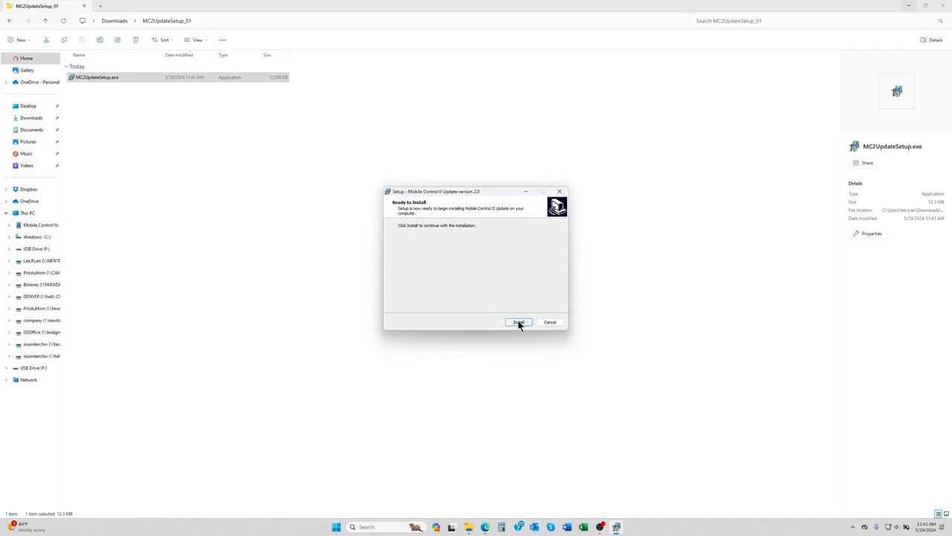
pyautogui.click(519, 322)
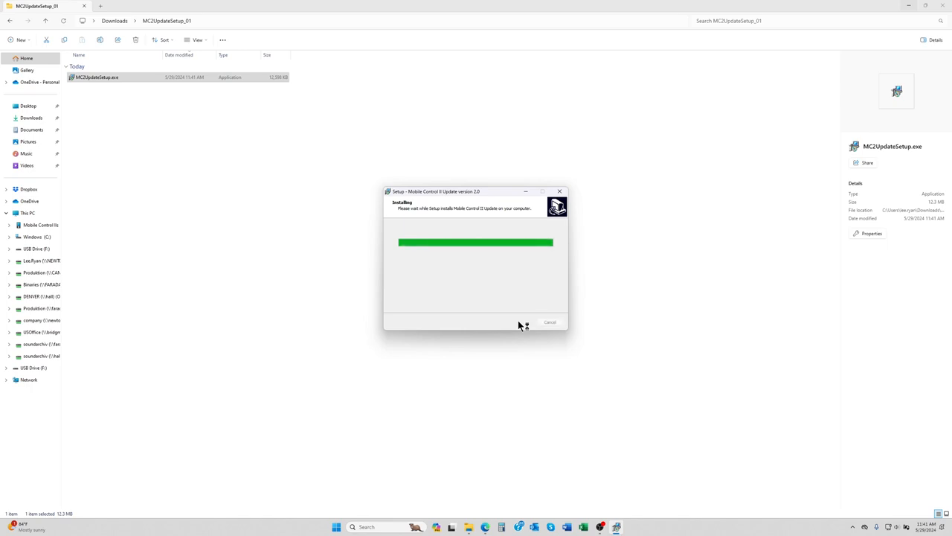
pyautogui.moveTo(526, 326)
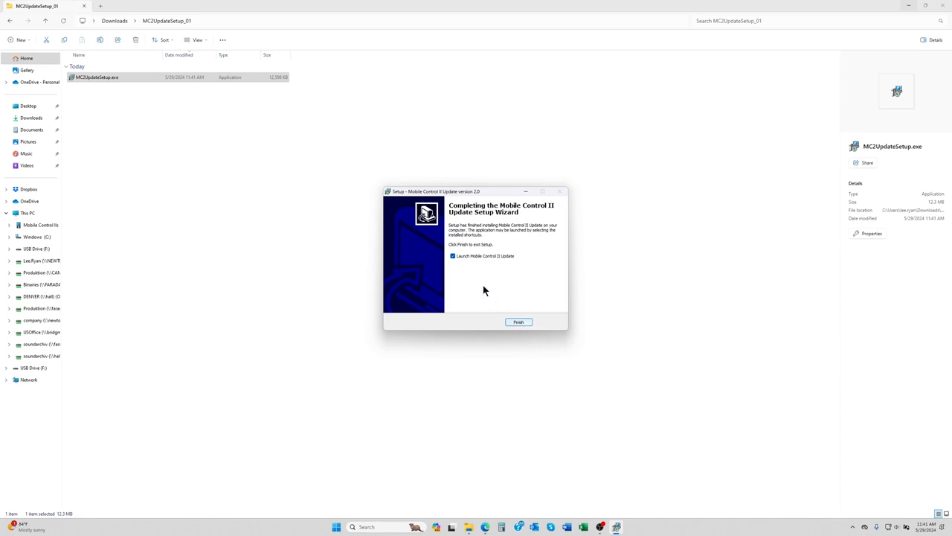
pyautogui.moveTo(501, 262)
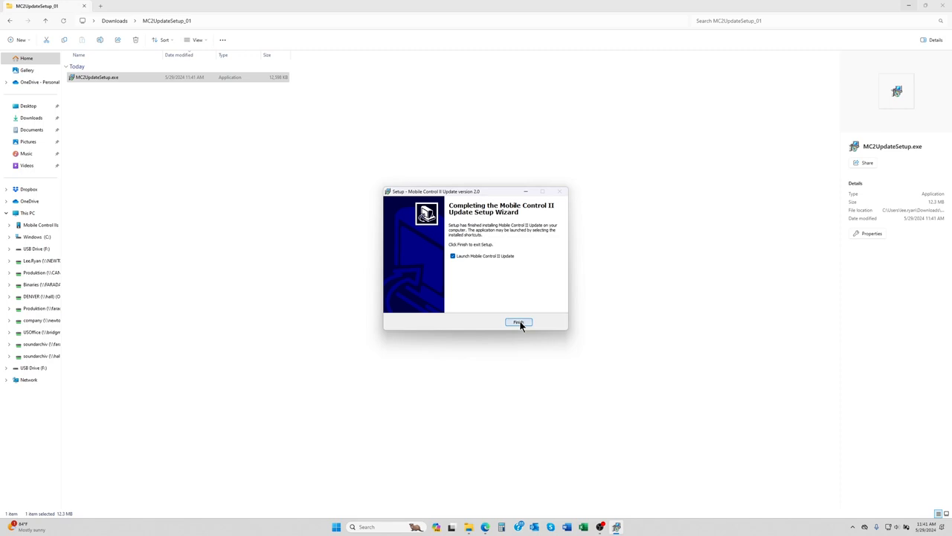
pyautogui.click(518, 322)
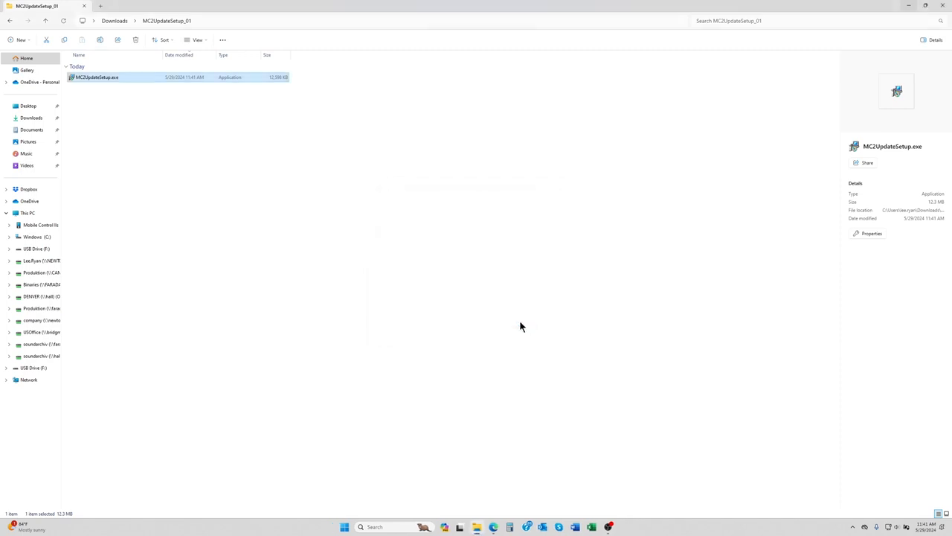
# Step: Launch Mobile Control II Update v2.0 to list its four app packages
pyautogui.doubleClick(96, 78)
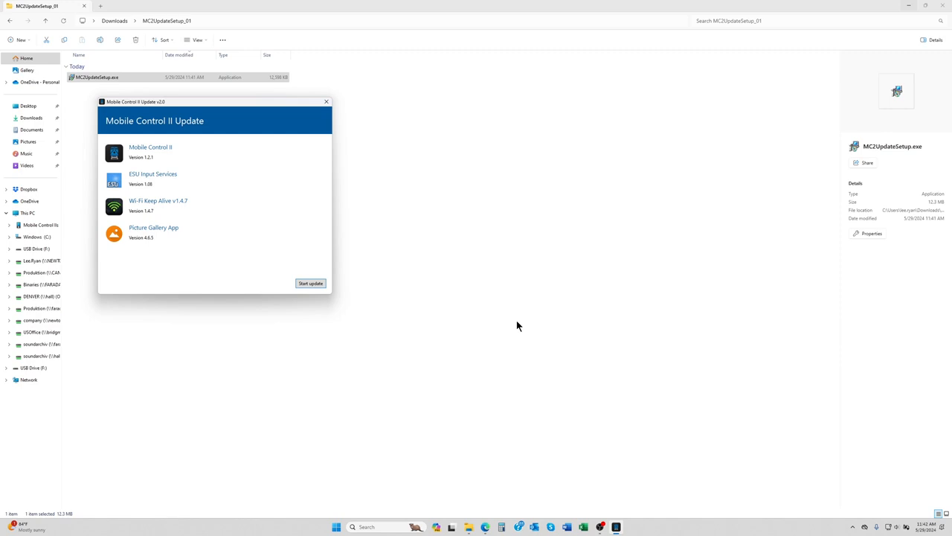
pyautogui.moveTo(342, 305)
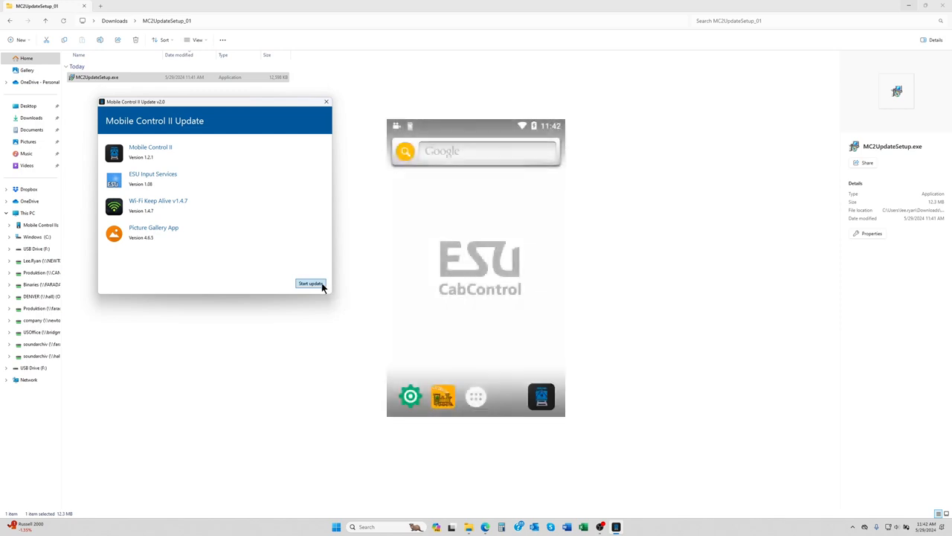
# Step: Start the four-package update and begin the install on the throttle
pyautogui.click(310, 283)
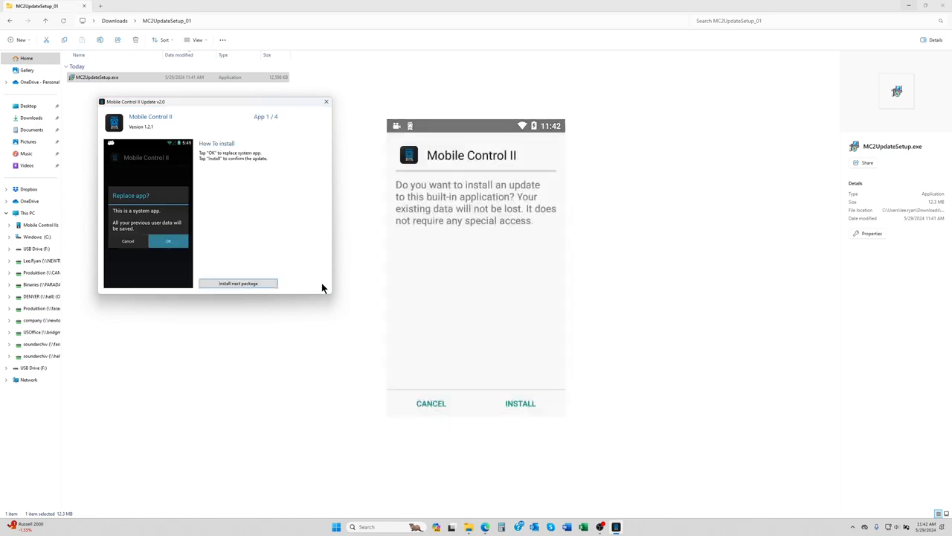
pyautogui.click(168, 241)
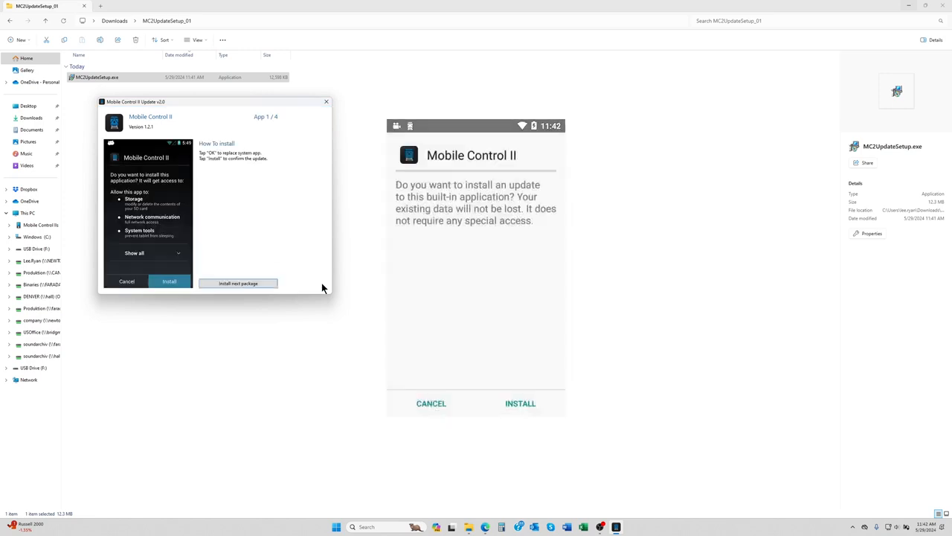
pyautogui.click(521, 403)
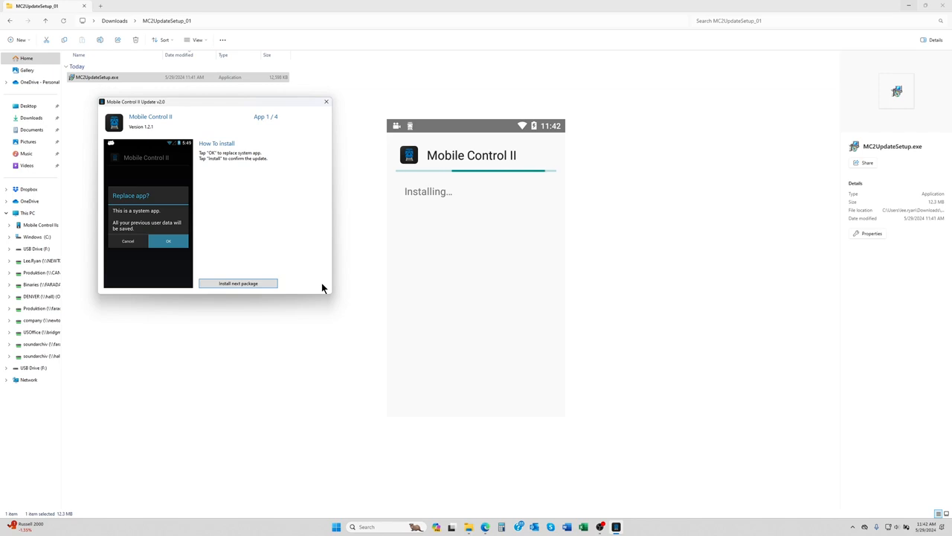
# Step: Confirm the throttle prompts until Mobile Control II 1.2.1 installs and home screen returns
pyautogui.click(169, 240)
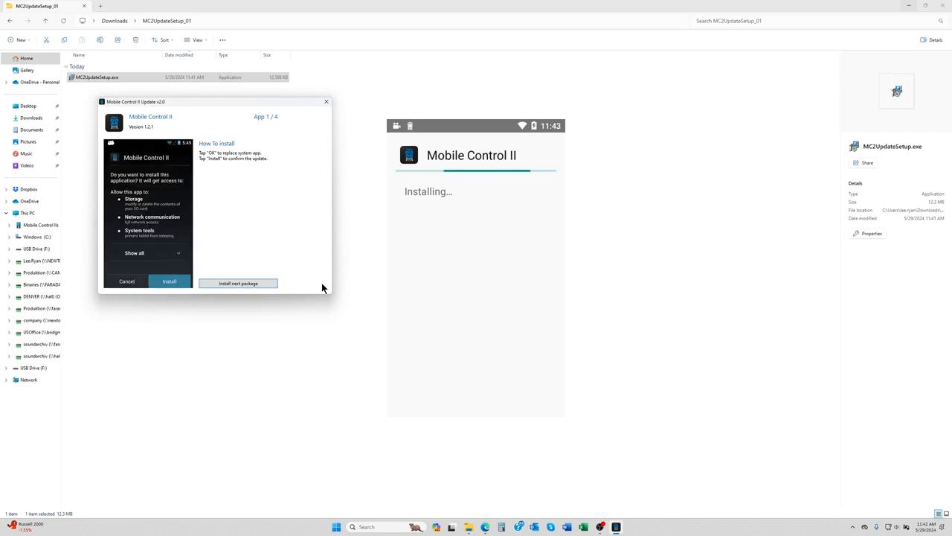
pyautogui.click(169, 281)
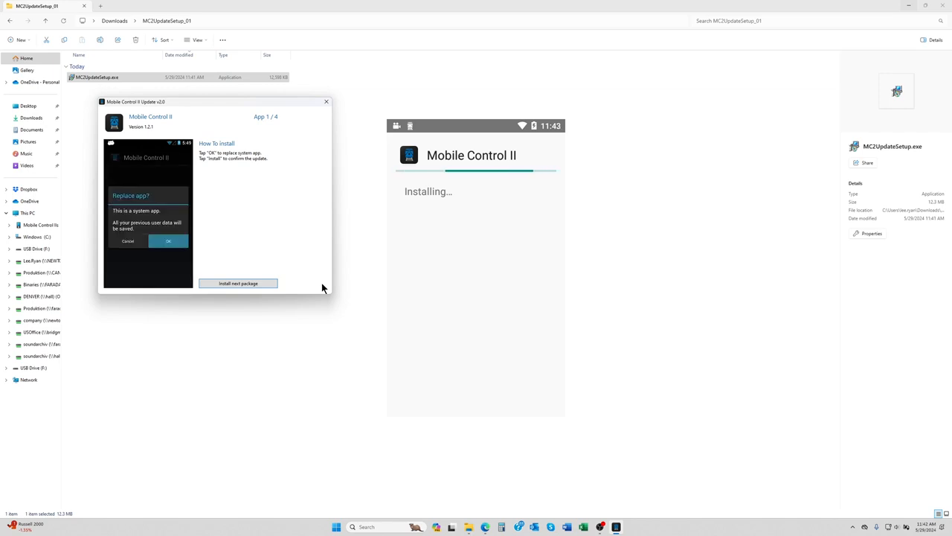
pyautogui.click(168, 240)
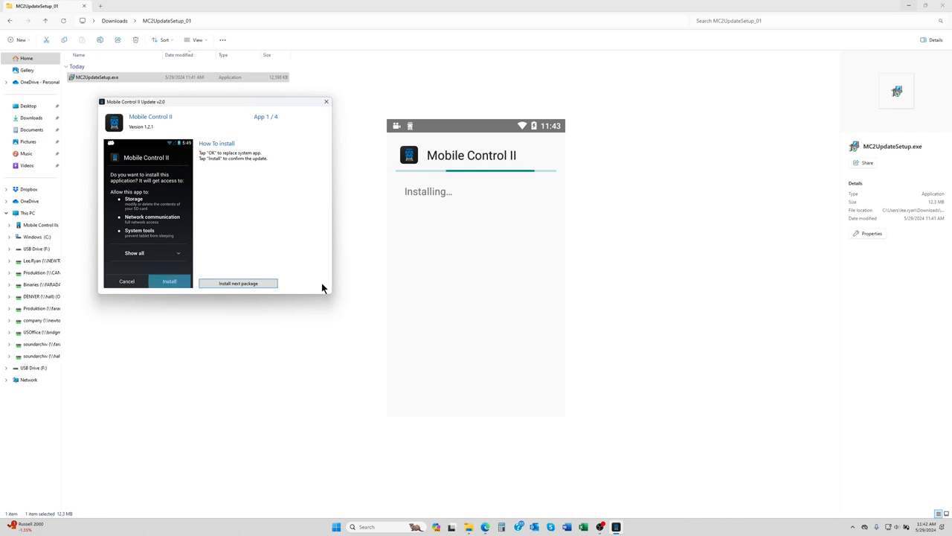
pyautogui.click(169, 281)
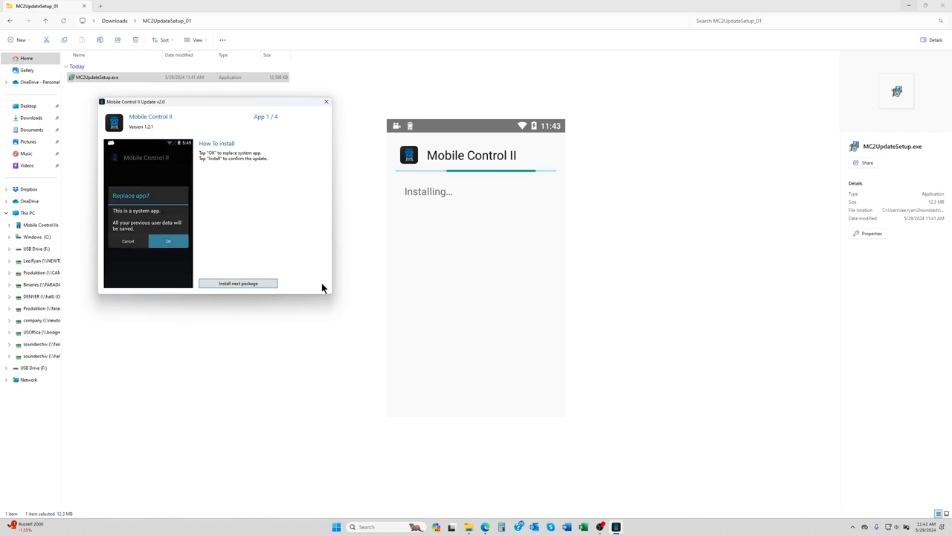
pyautogui.click(168, 240)
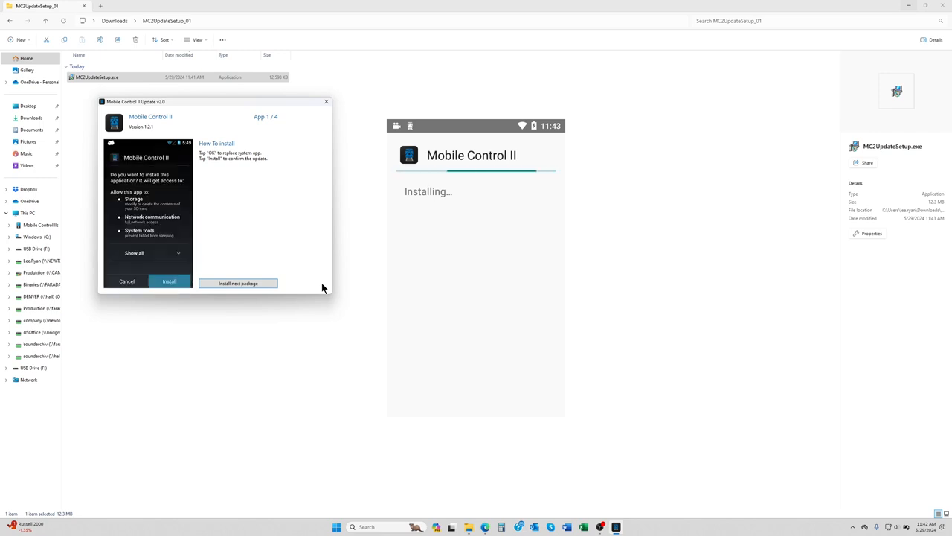
pyautogui.click(169, 281)
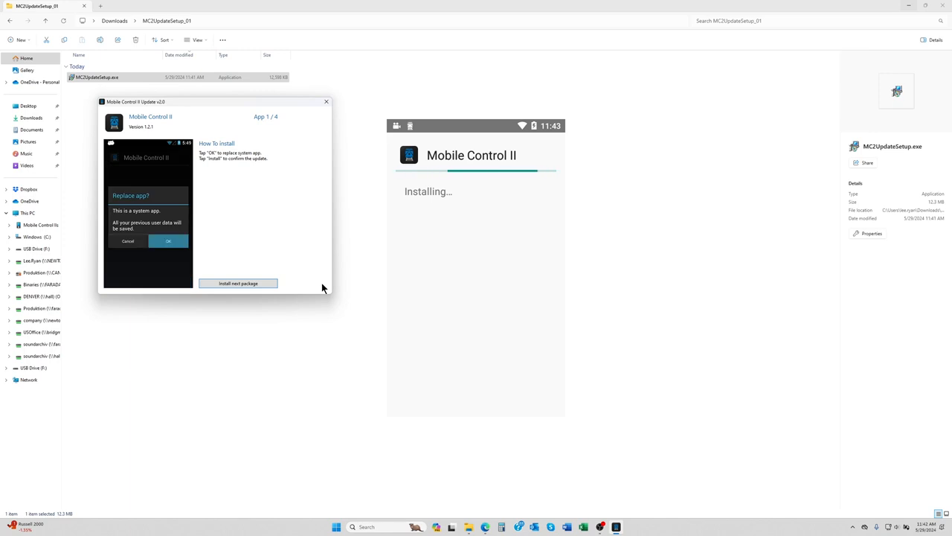
pyautogui.click(168, 241)
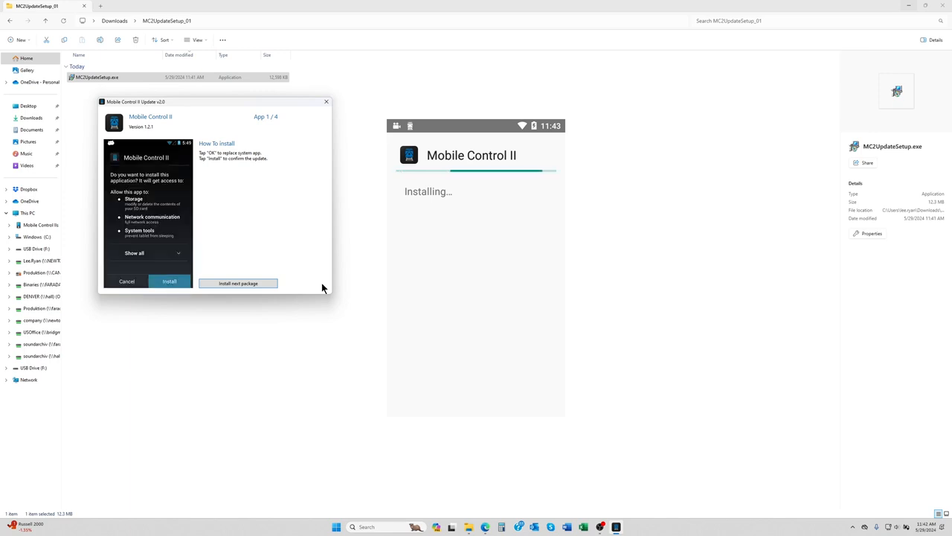
pyautogui.click(169, 281)
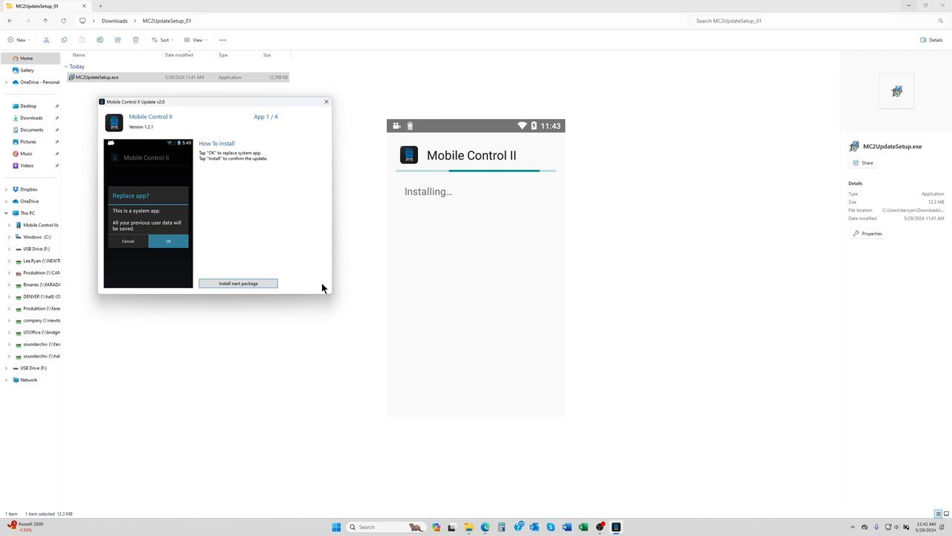
pyautogui.click(168, 240)
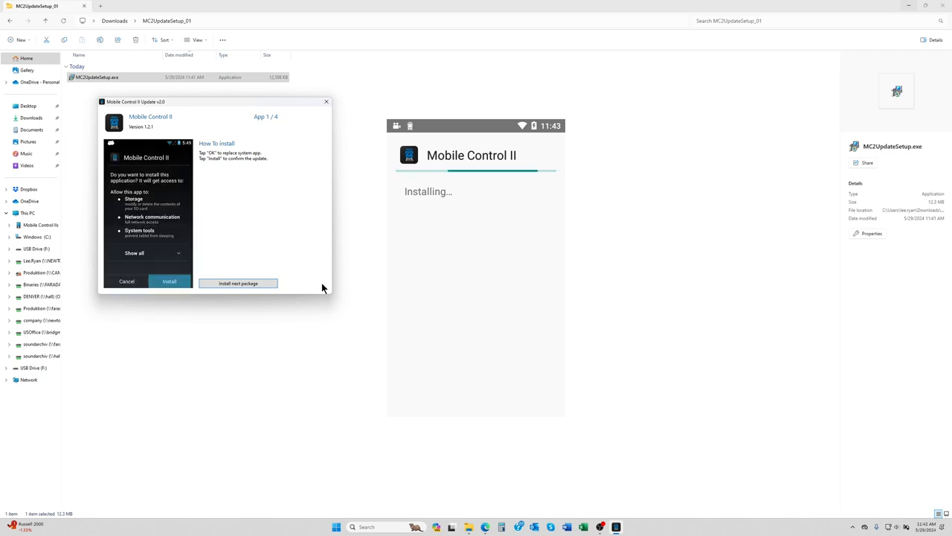
pyautogui.click(169, 281)
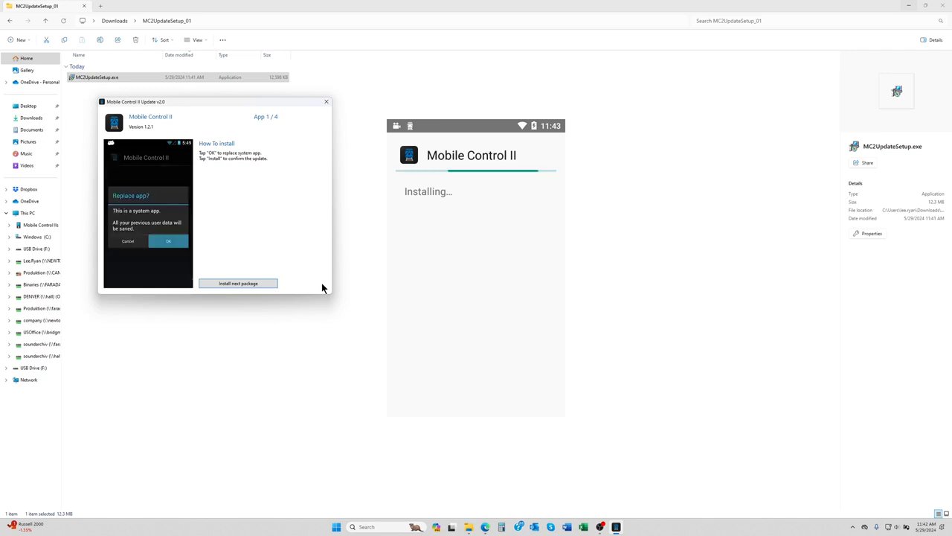
pyautogui.click(168, 240)
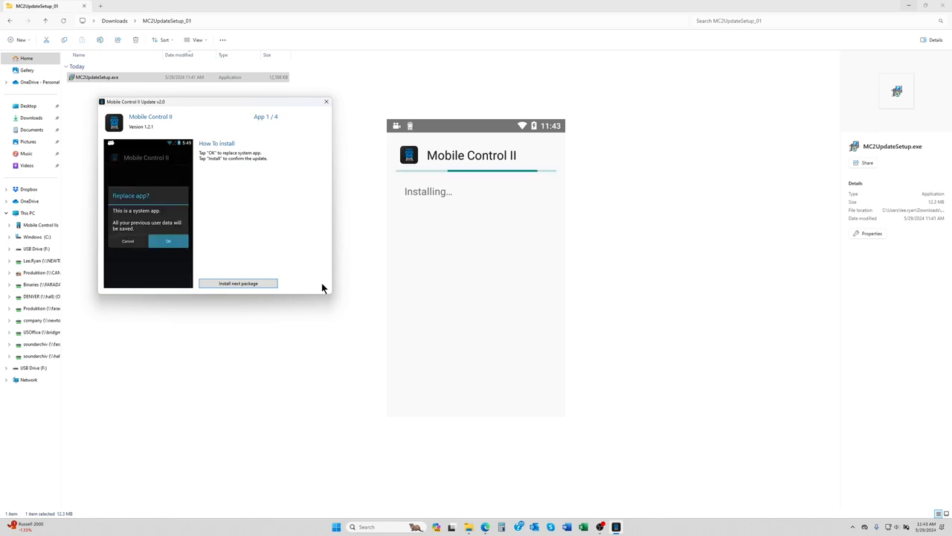
pyautogui.click(168, 240)
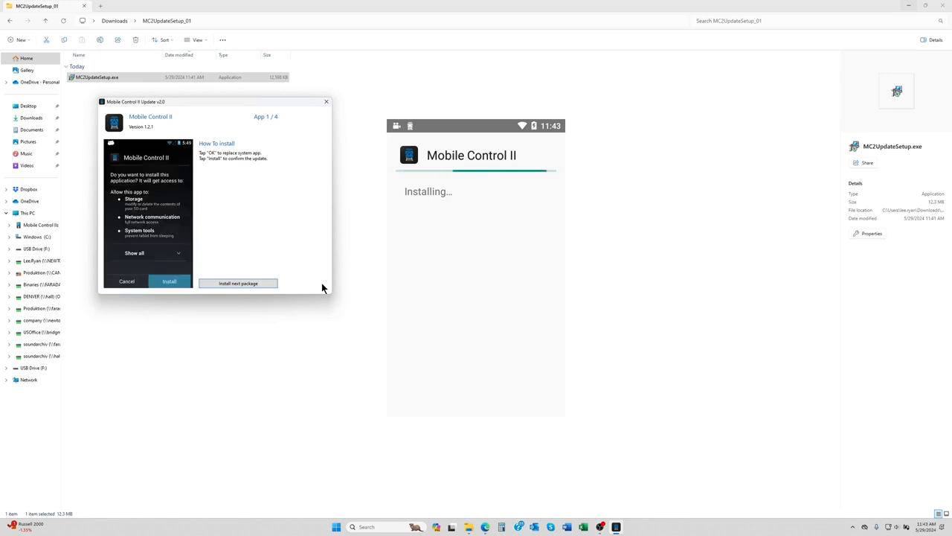
pyautogui.click(169, 281)
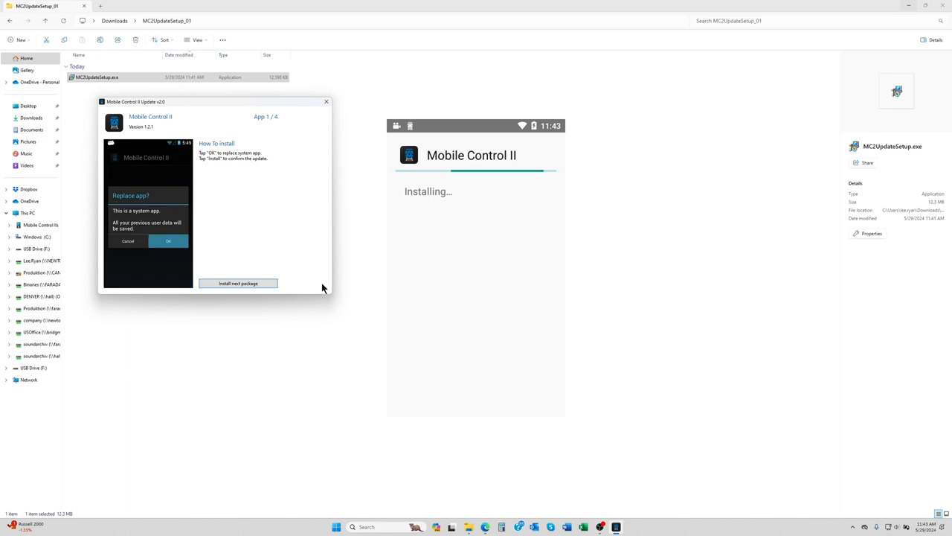
pyautogui.click(168, 241)
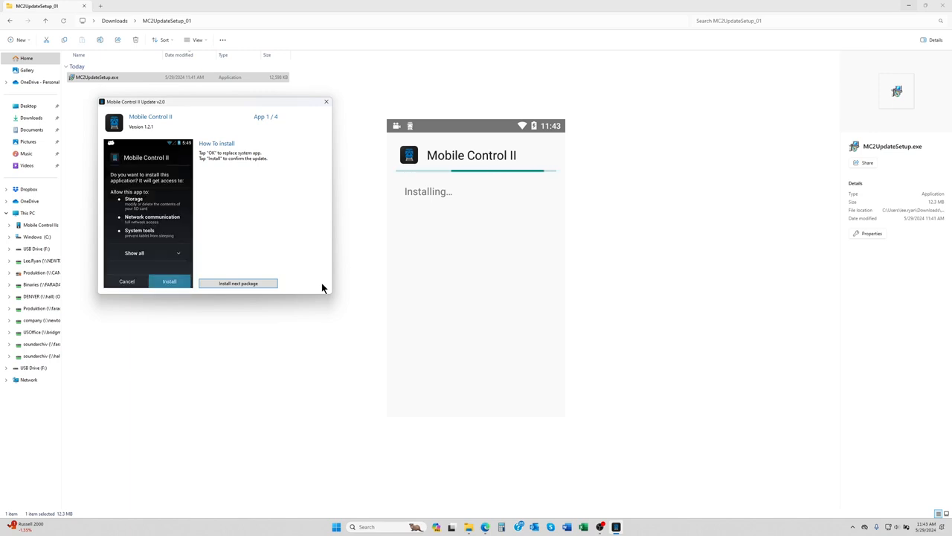
pyautogui.click(169, 281)
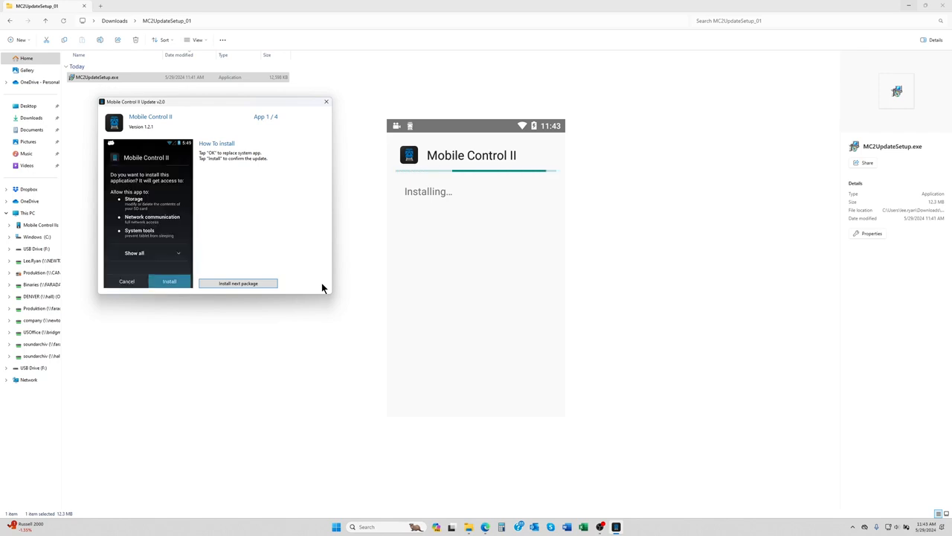
pyautogui.click(169, 281)
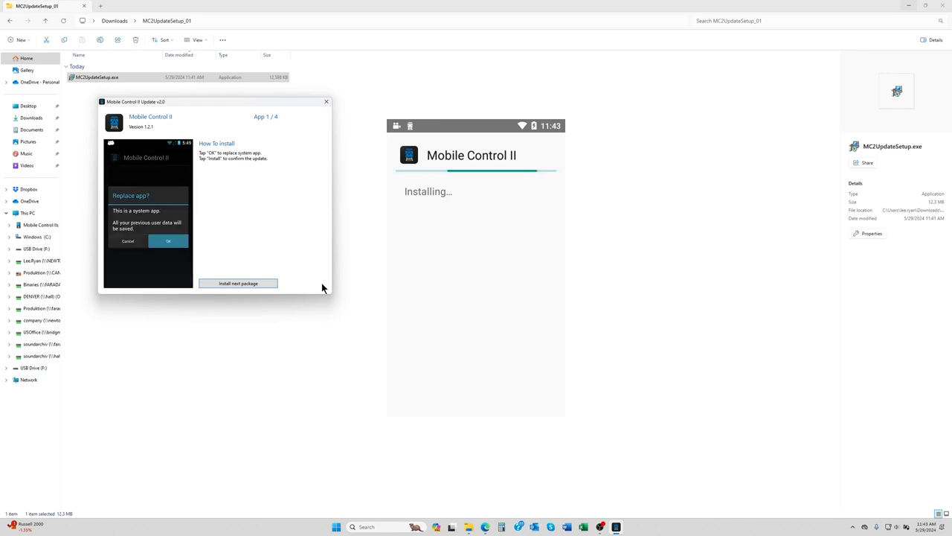
pyautogui.click(169, 240)
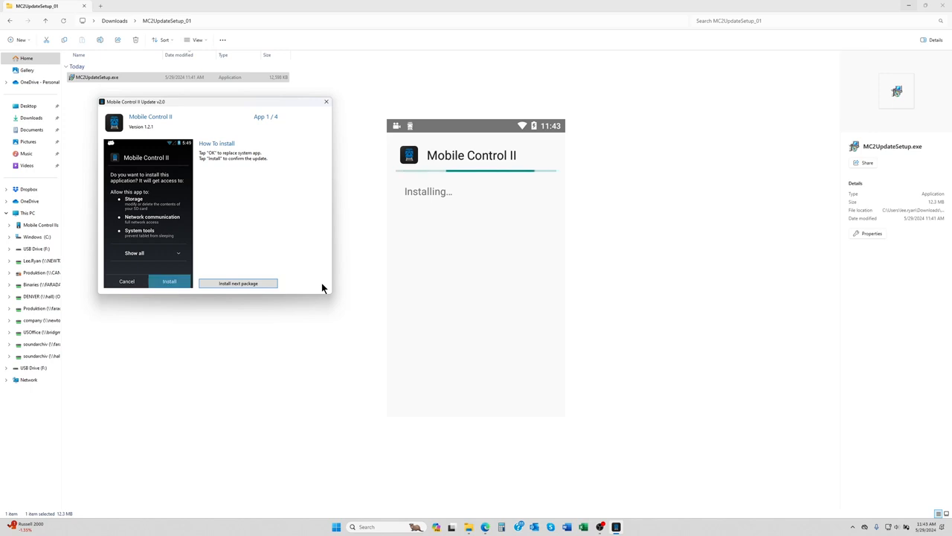
pyautogui.click(169, 281)
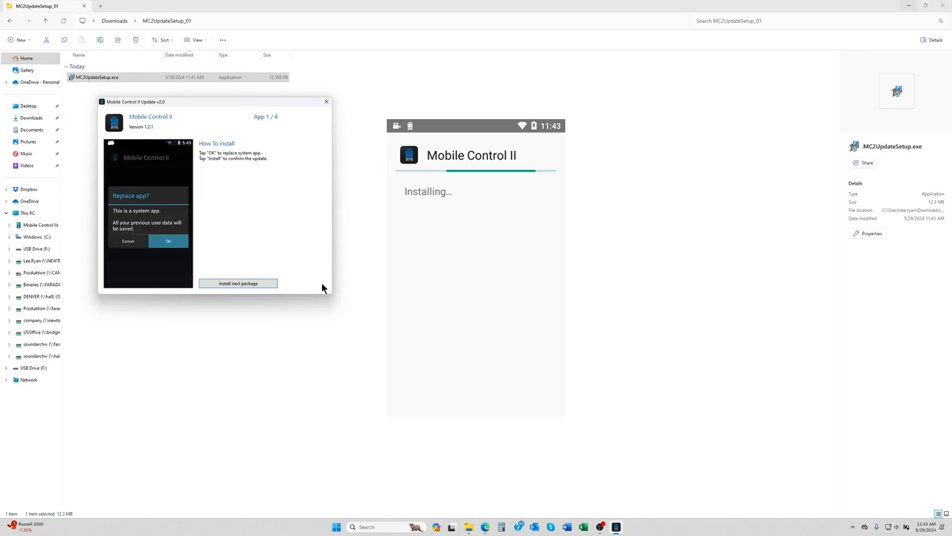
pyautogui.click(169, 241)
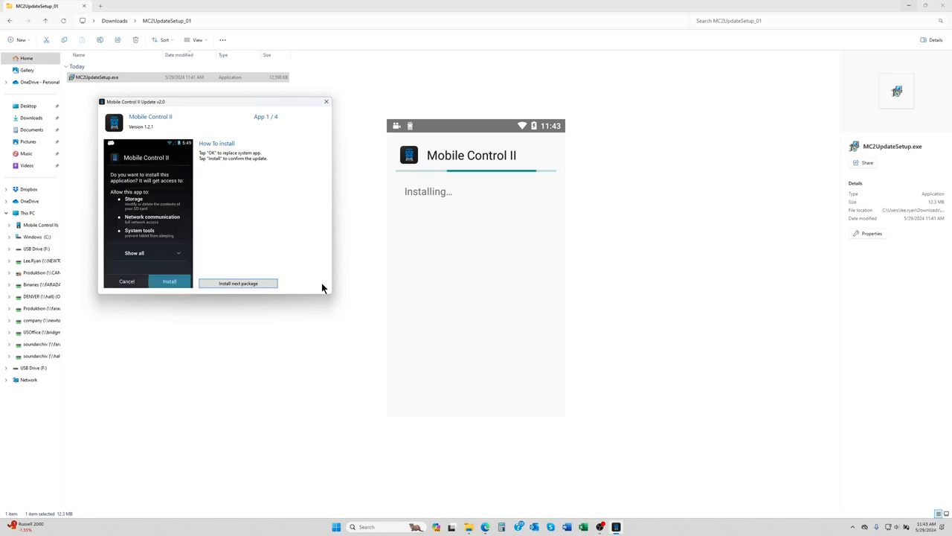
pyautogui.click(169, 281)
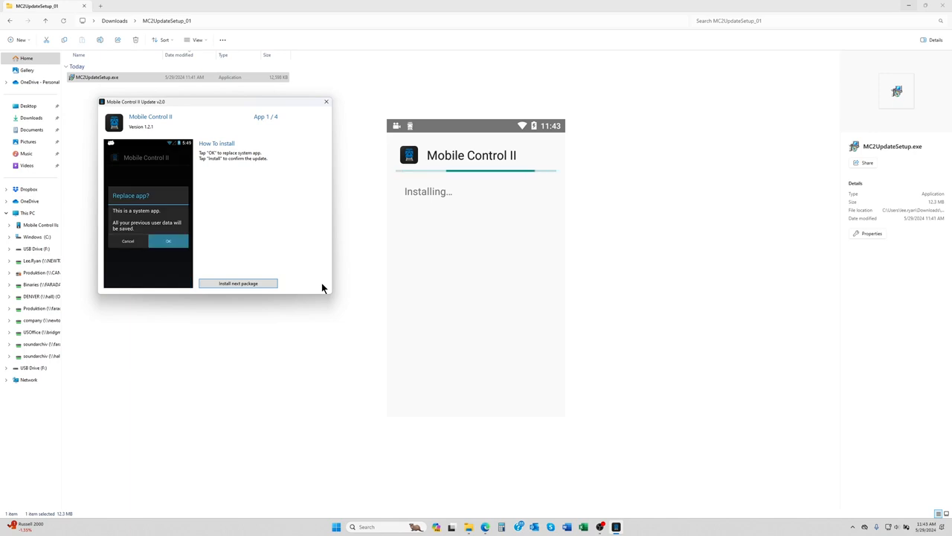
pyautogui.click(168, 241)
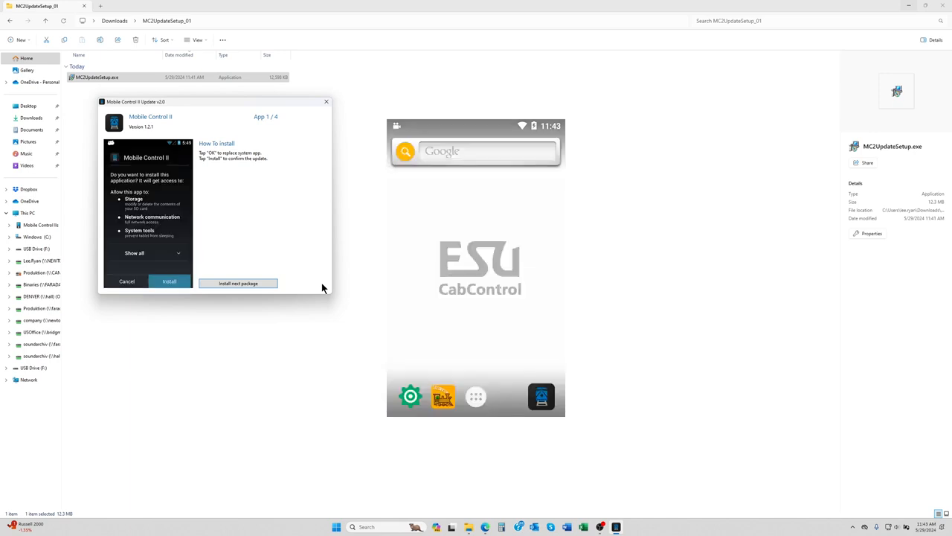
pyautogui.click(169, 281)
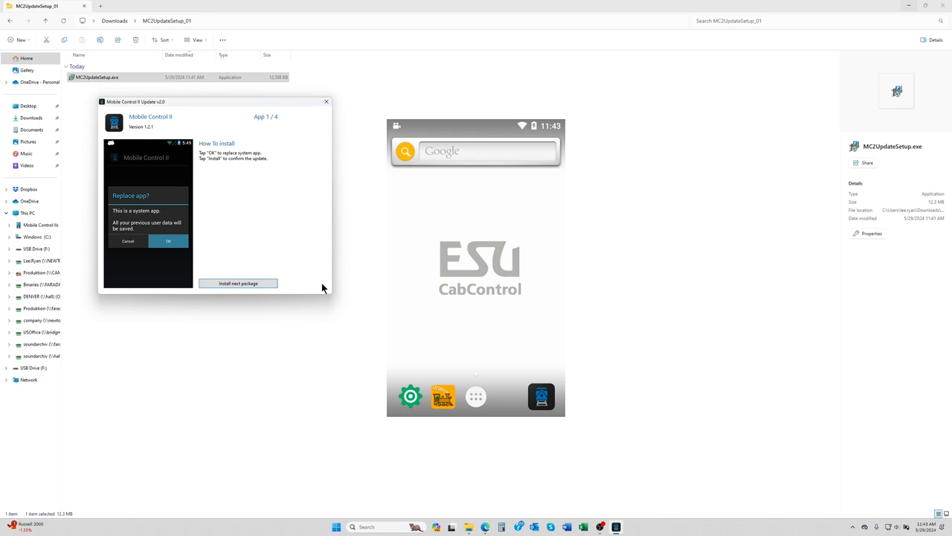
pyautogui.click(168, 241)
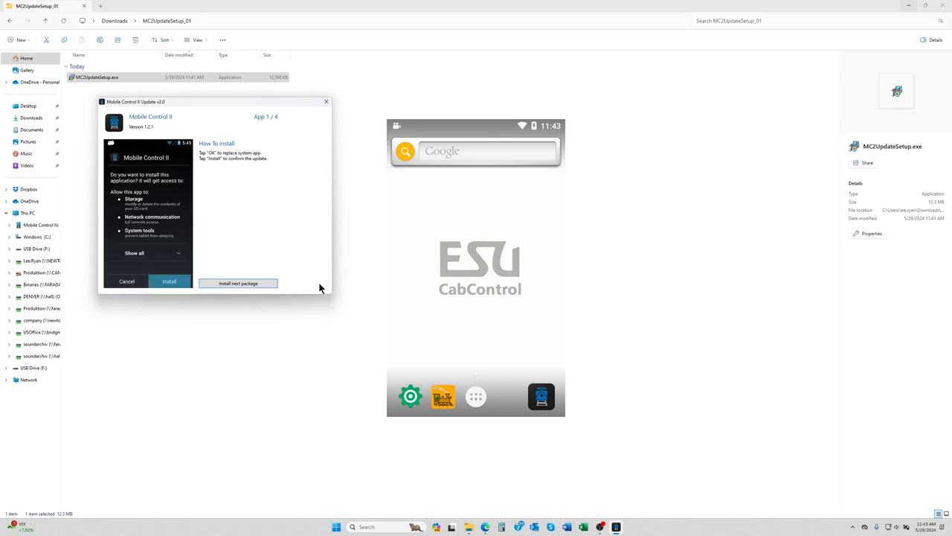
# Step: Install ESU Input Services 1.08 (package 2 of 4), confirming each throttle prompt
pyautogui.click(238, 283)
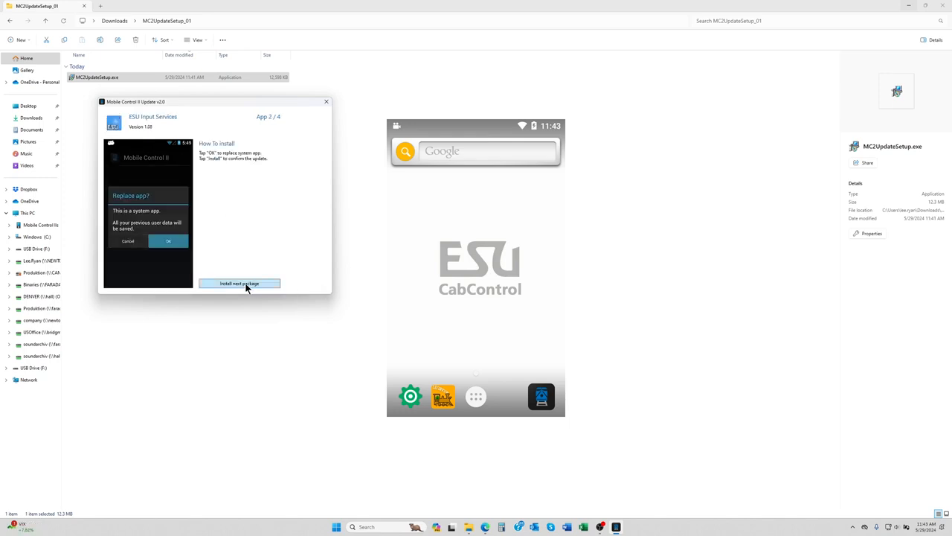
pyautogui.click(169, 241)
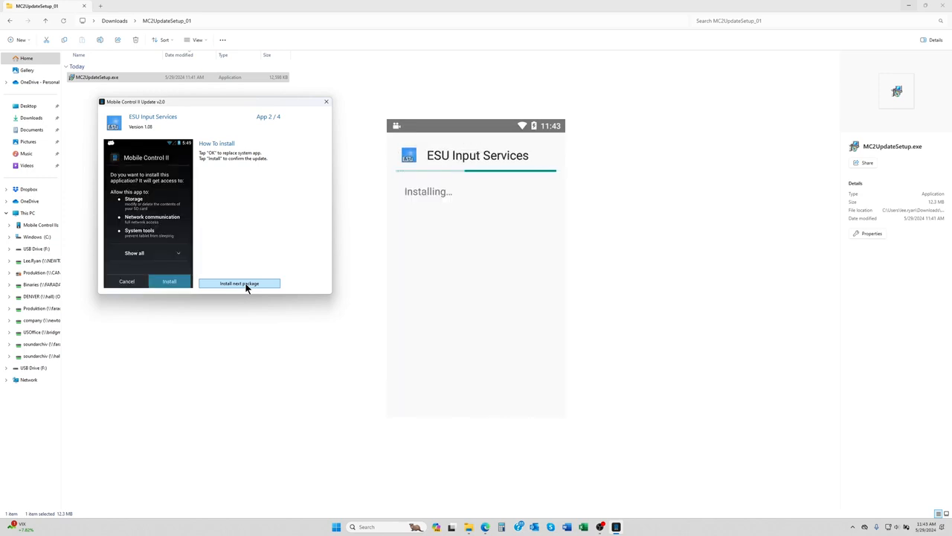
pyautogui.click(169, 281)
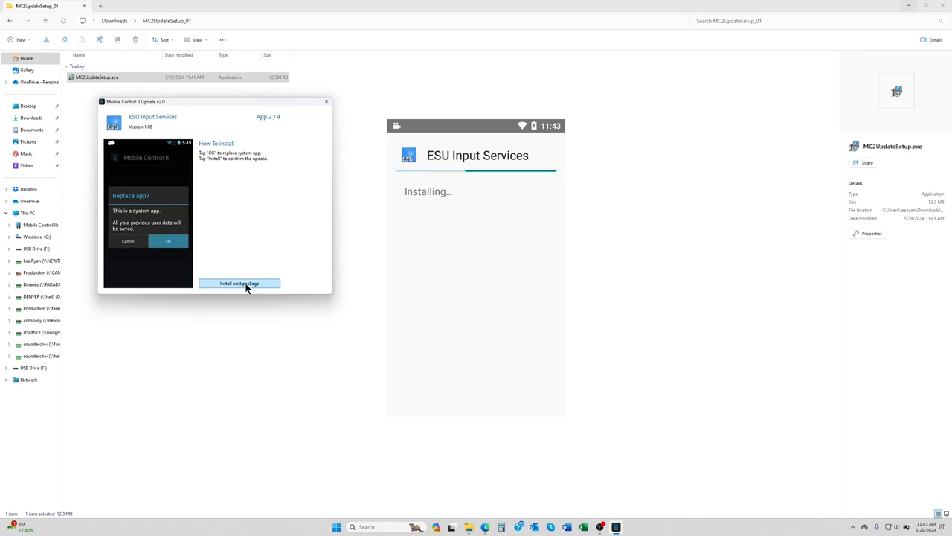
pyautogui.click(168, 241)
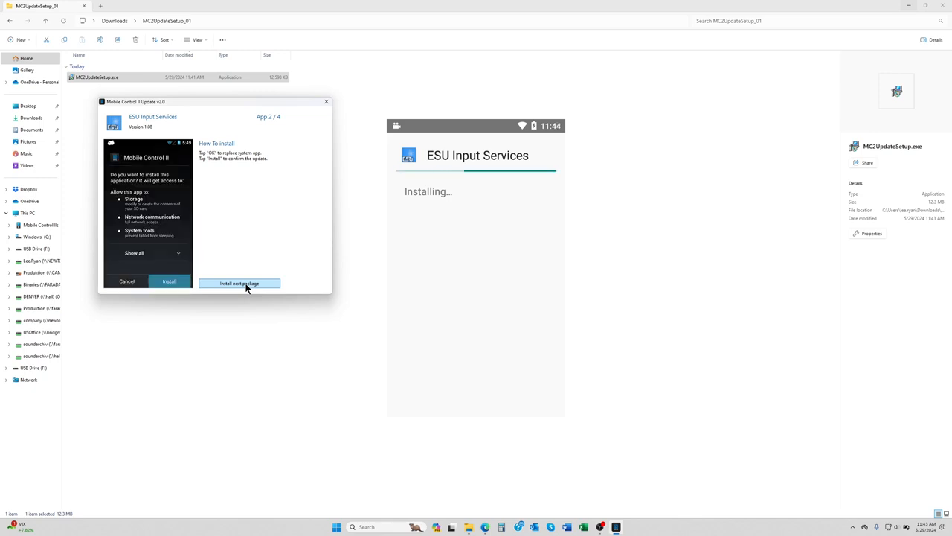
pyautogui.click(168, 281)
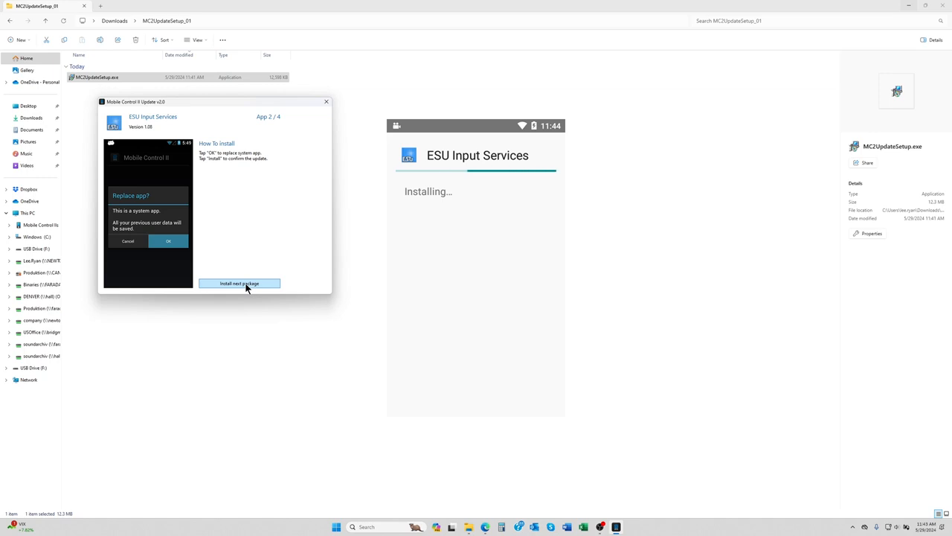
pyautogui.click(168, 240)
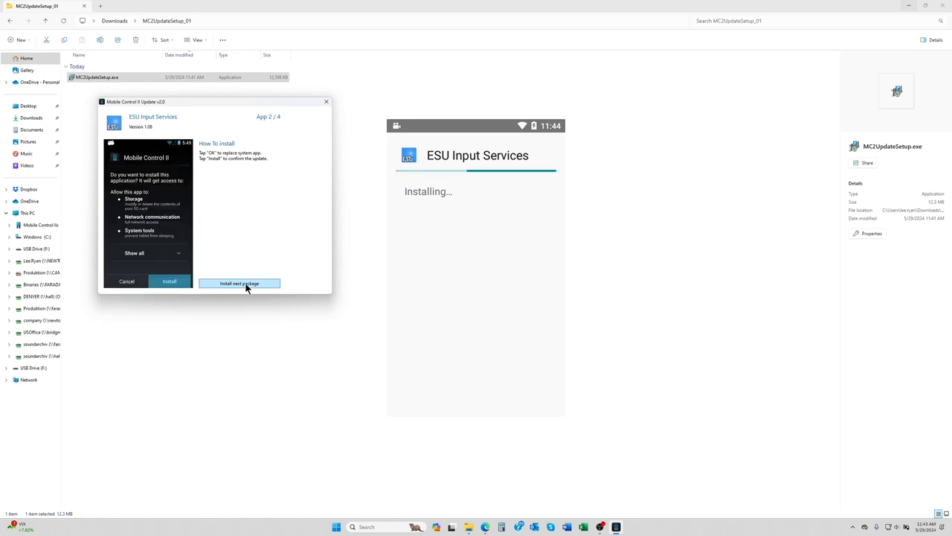
pyautogui.click(169, 282)
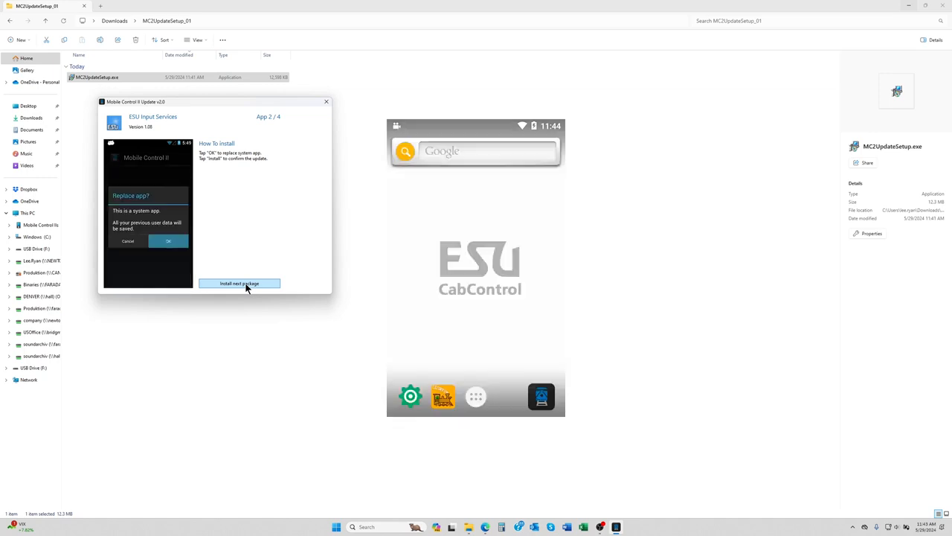
pyautogui.click(169, 241)
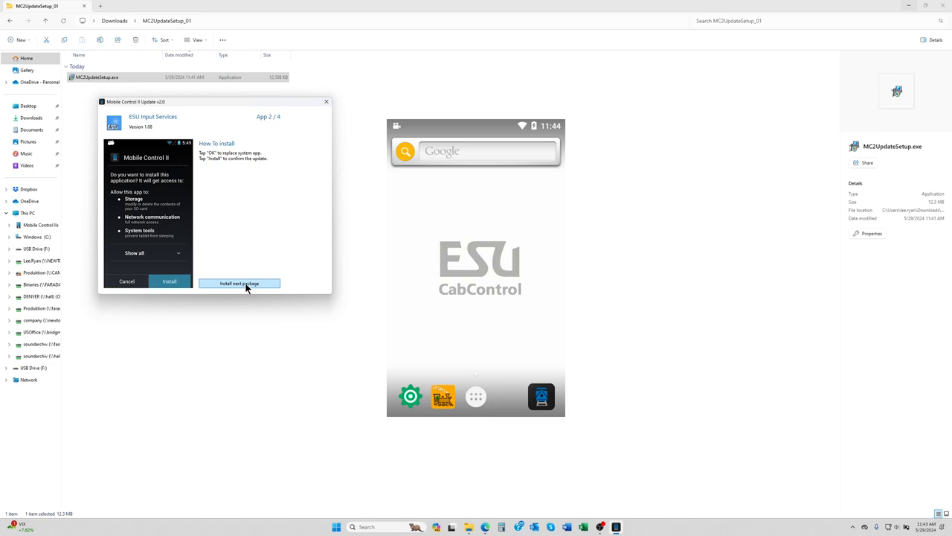
pyautogui.click(239, 283)
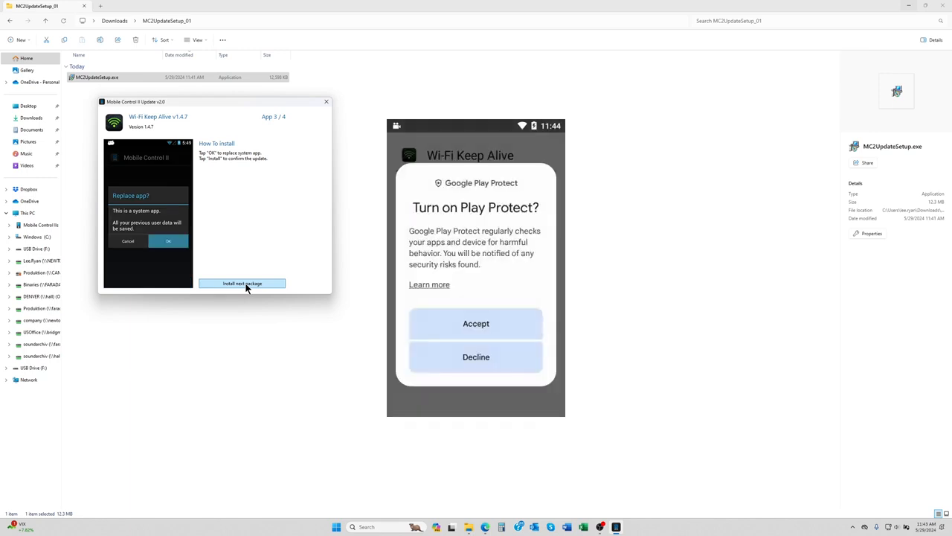
# Step: Dismiss Play Protect and install Wi-Fi Keep Alive 1.4.7, package 3 of 4
pyautogui.click(475, 323)
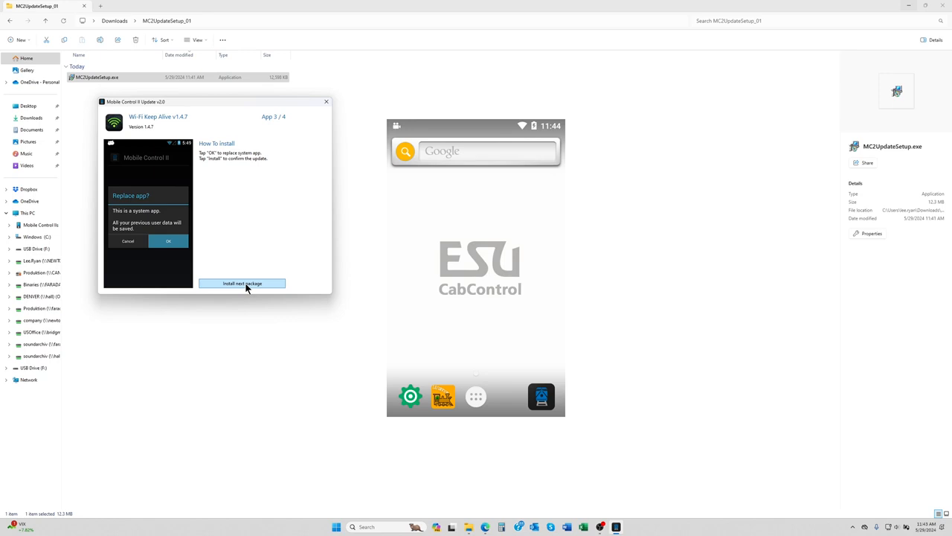
pyautogui.click(168, 241)
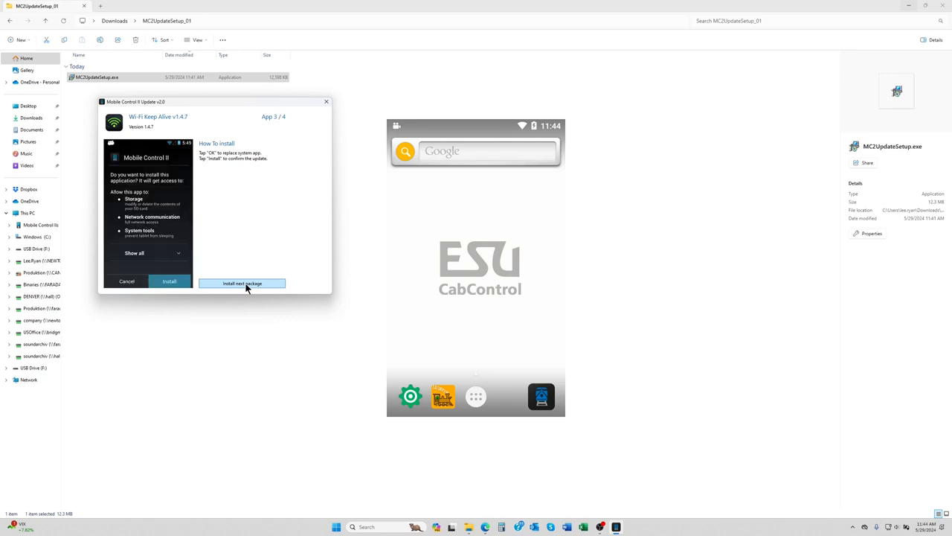
pyautogui.click(168, 281)
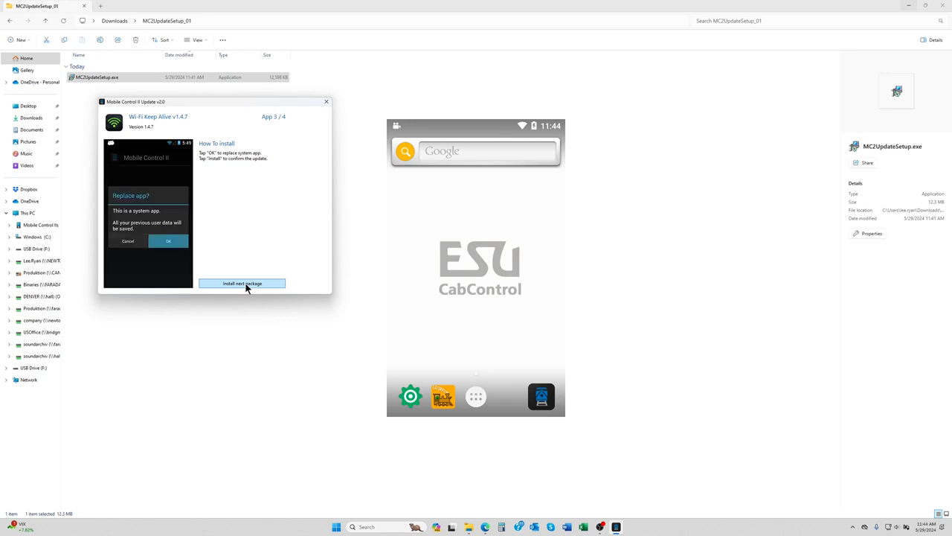
pyautogui.click(242, 284)
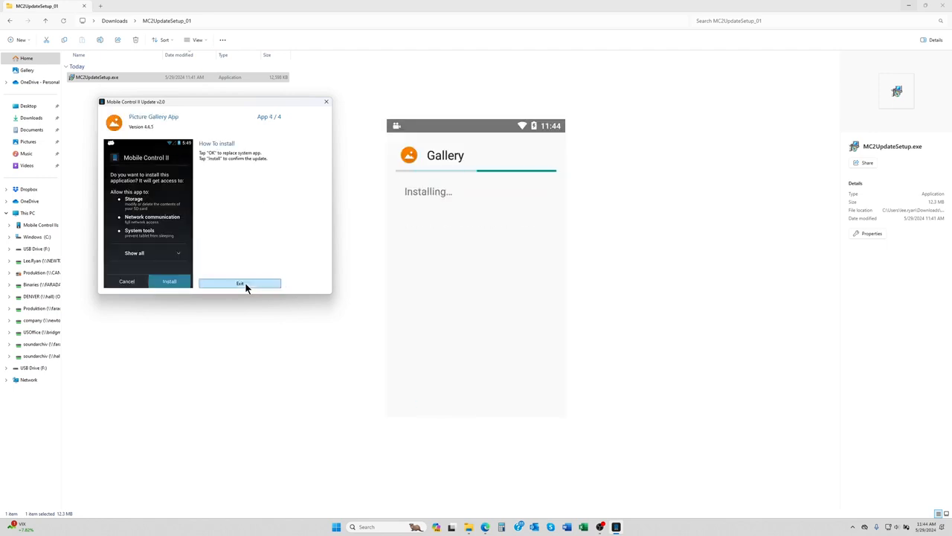
# Step: Confirm the Picture Gallery App install on the throttle, then exit the update tool
pyautogui.click(169, 281)
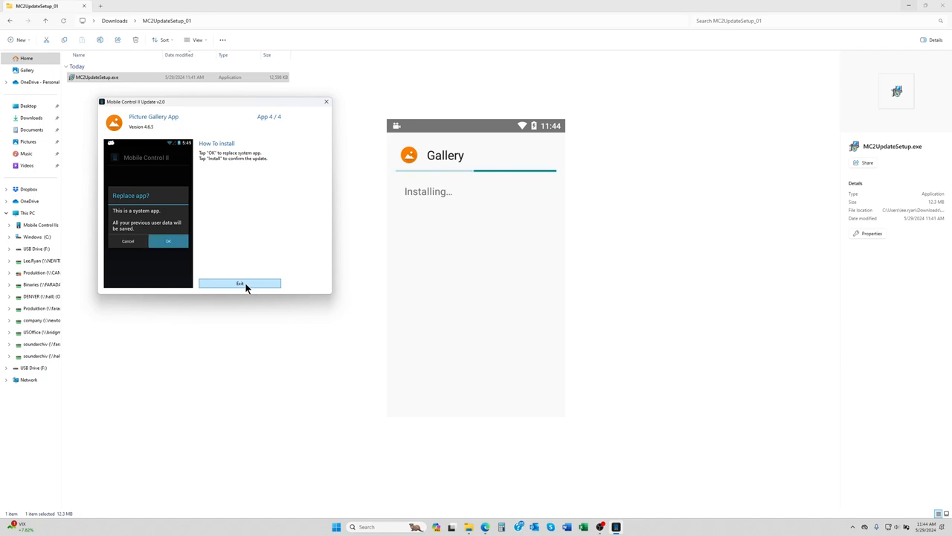
pyautogui.click(168, 240)
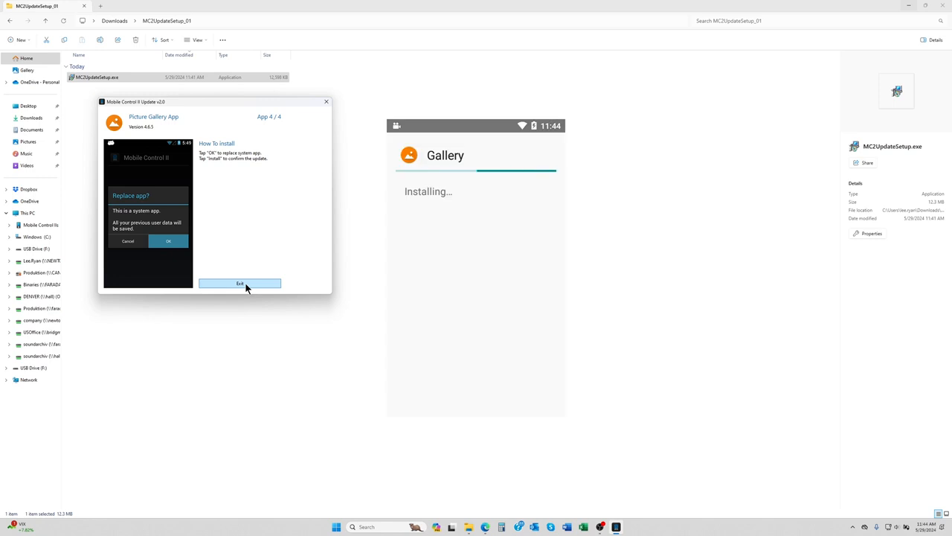
pyautogui.click(168, 241)
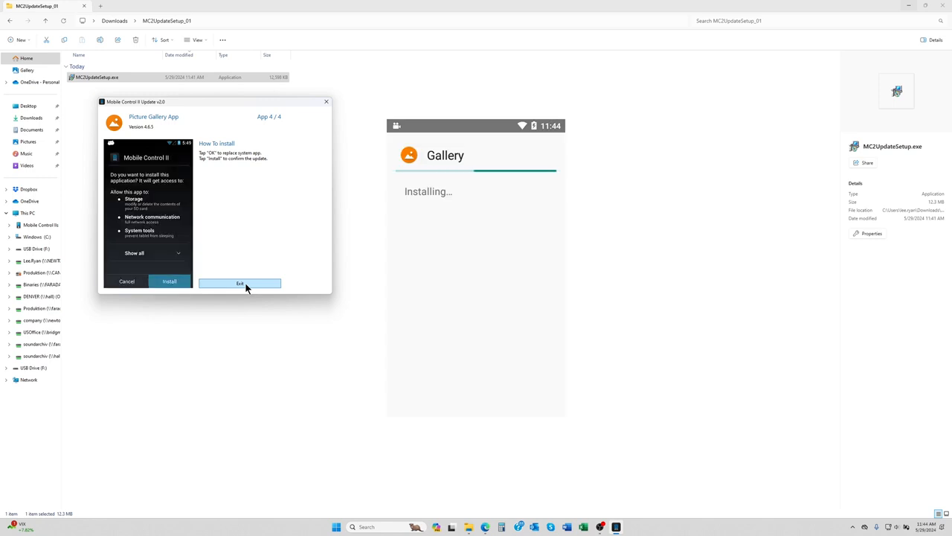
pyautogui.click(169, 281)
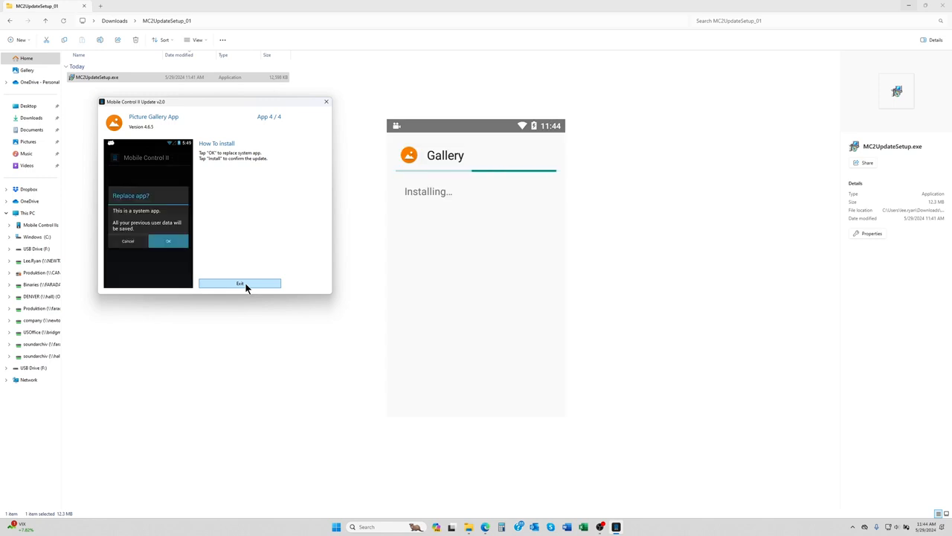
pyautogui.click(168, 241)
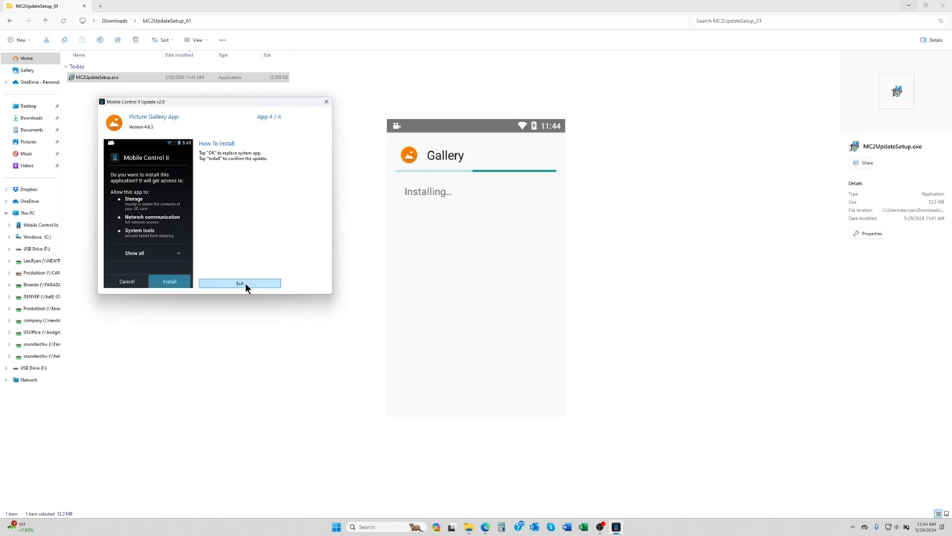
pyautogui.click(170, 282)
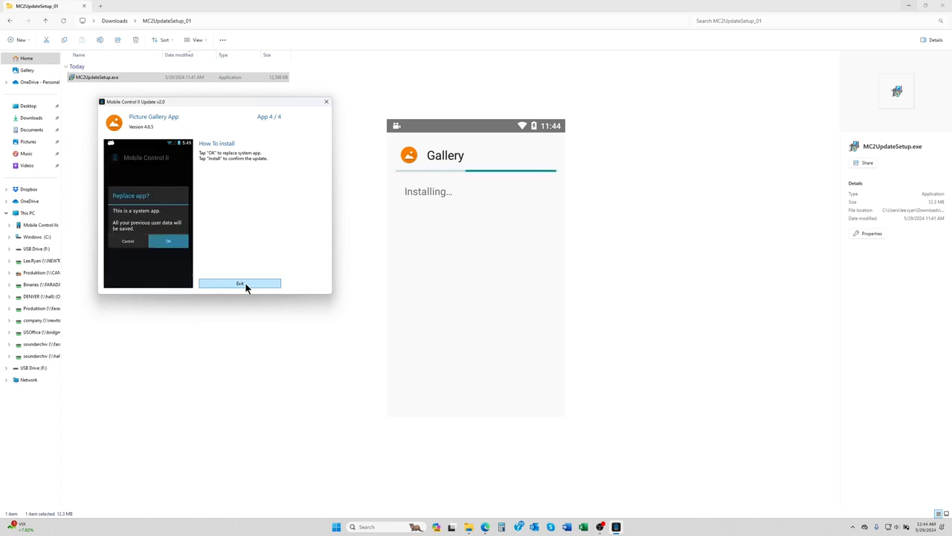
pyautogui.click(169, 240)
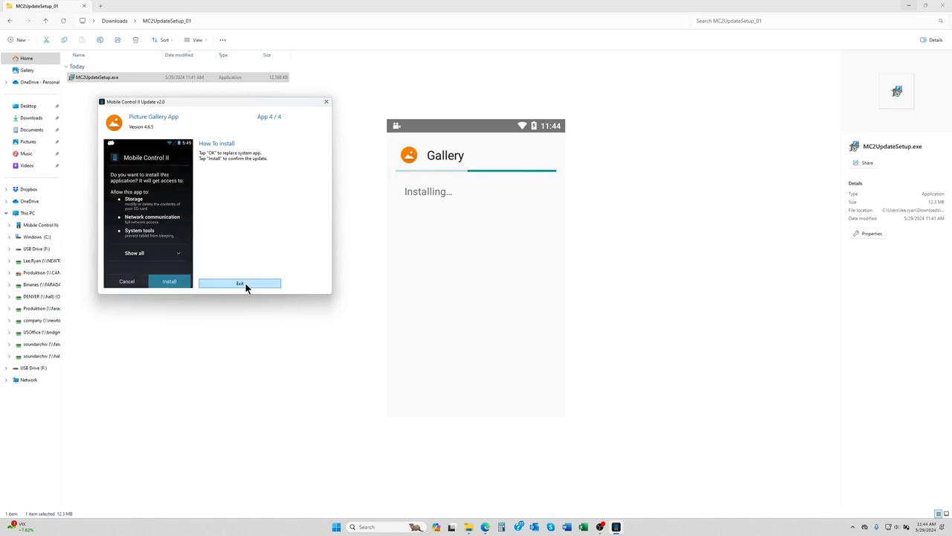
pyautogui.click(169, 281)
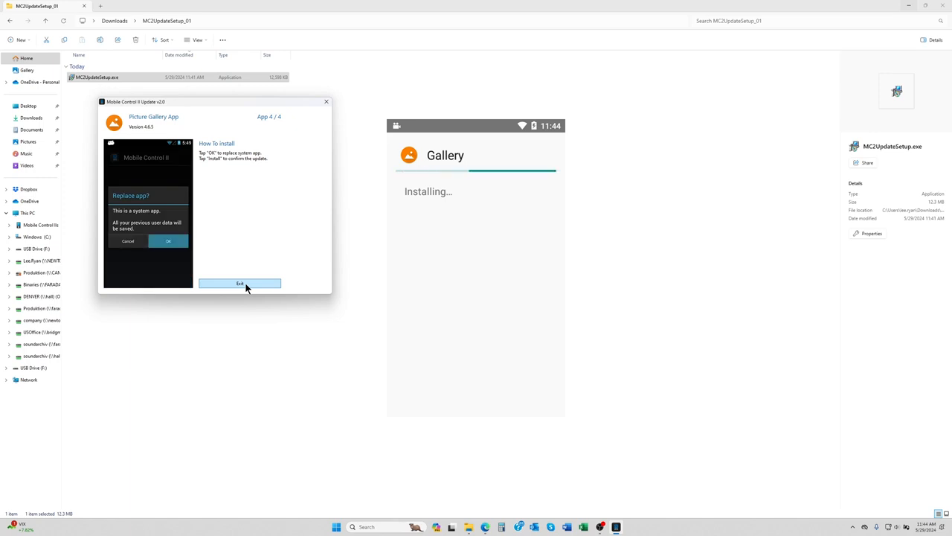
pyautogui.click(168, 240)
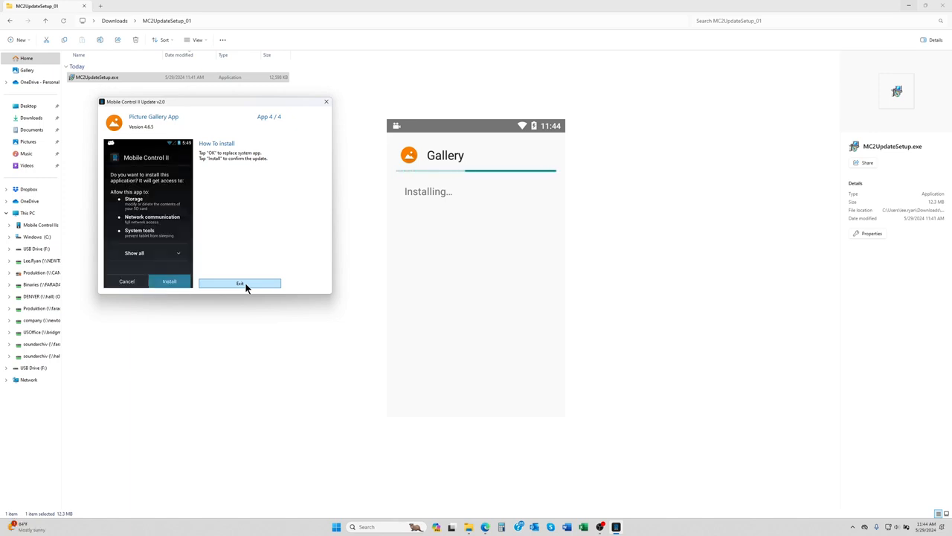
pyautogui.click(168, 281)
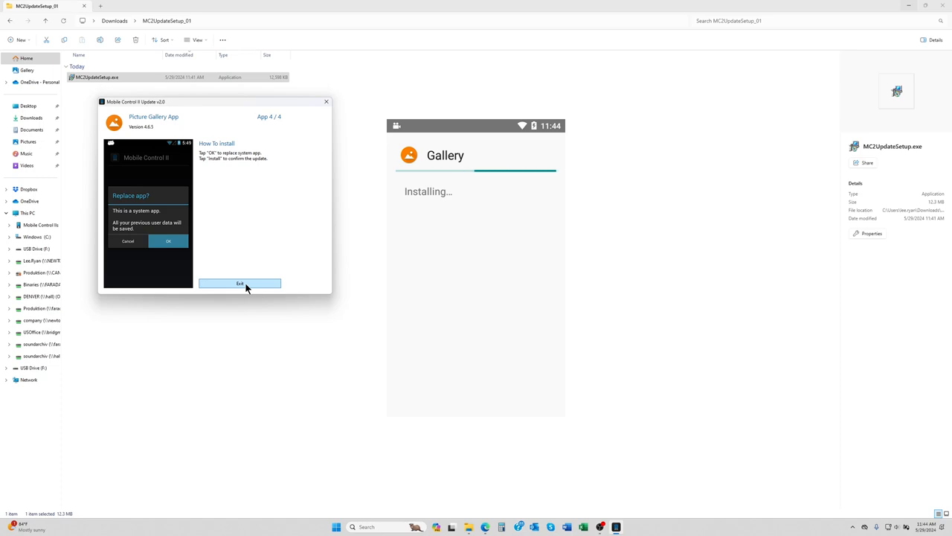
pyautogui.click(168, 241)
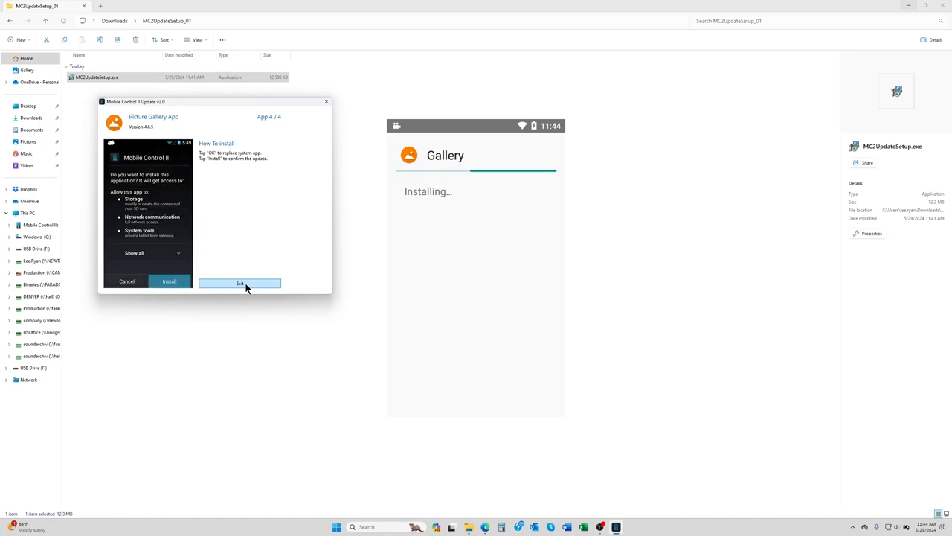
pyautogui.click(168, 281)
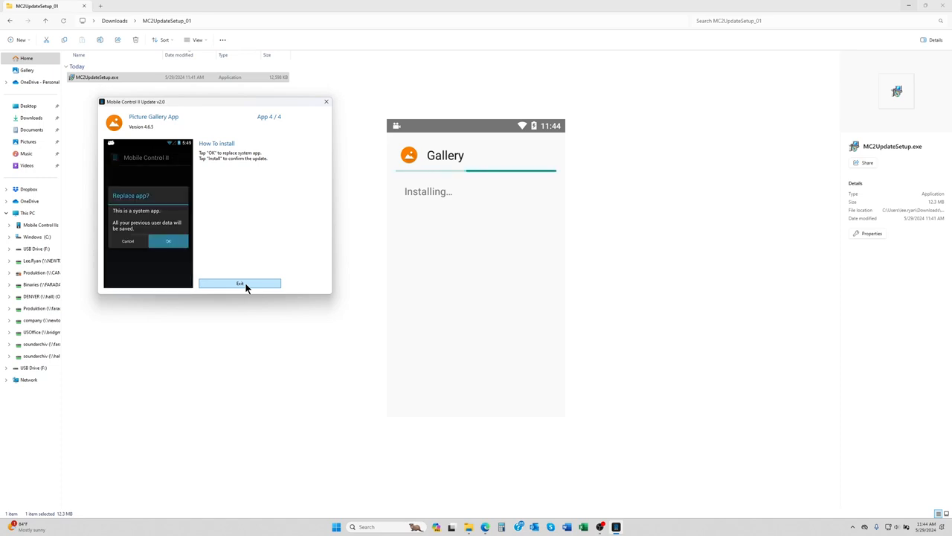
pyautogui.click(169, 241)
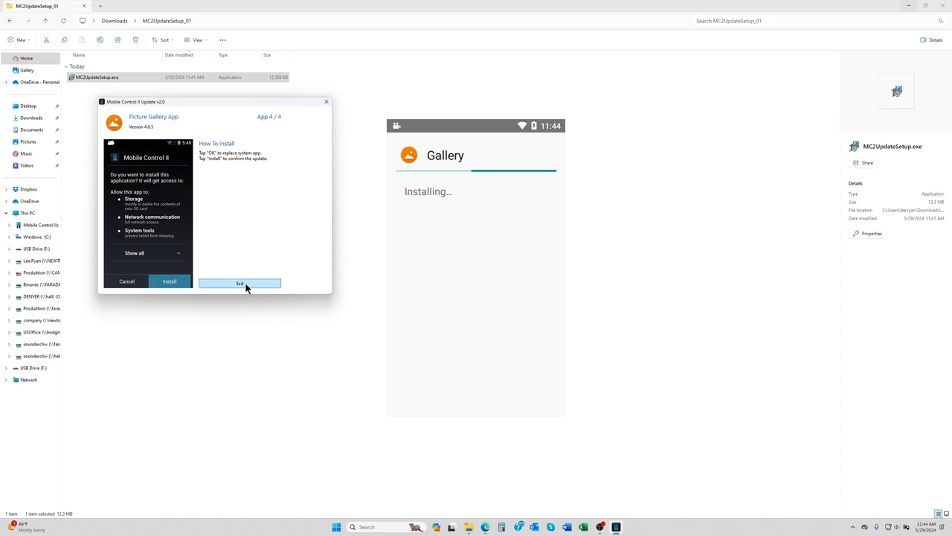
pyautogui.click(169, 281)
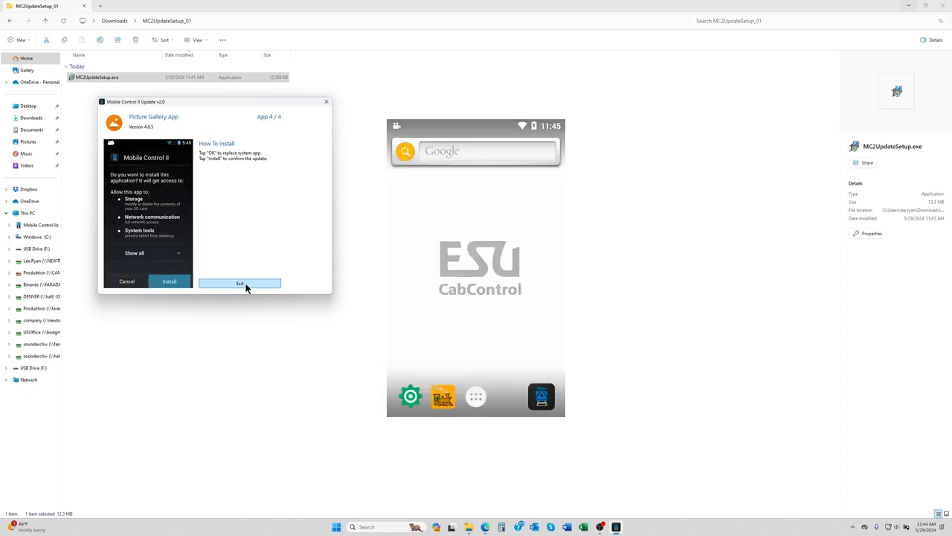
pyautogui.click(169, 282)
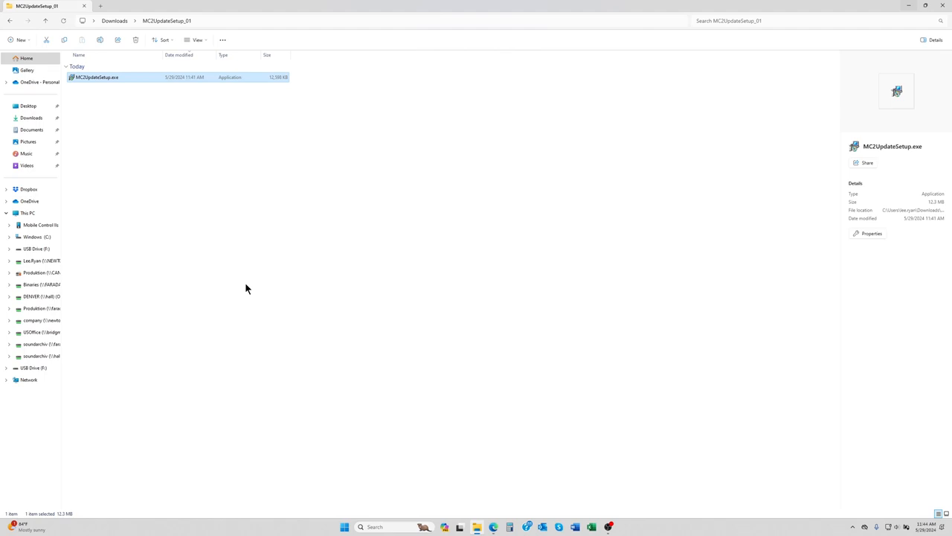
pyautogui.moveTo(261, 302)
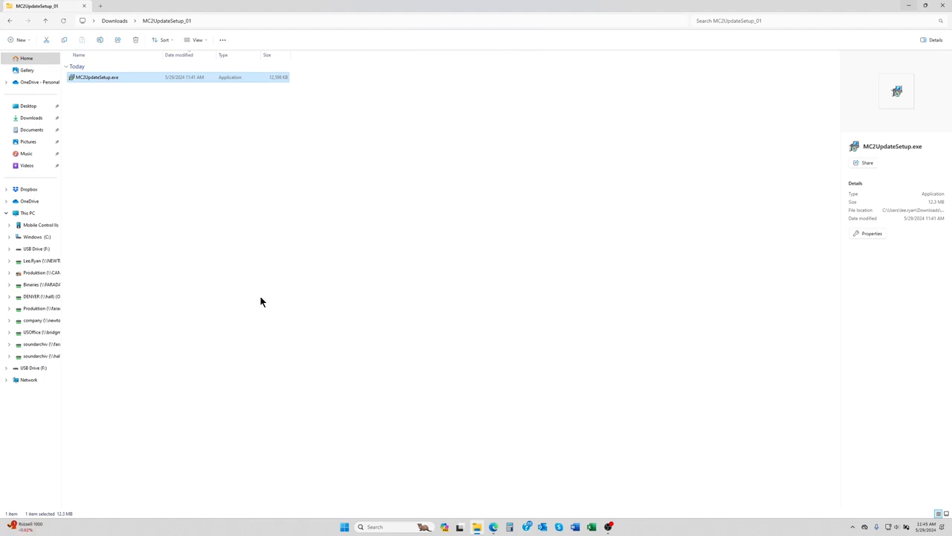